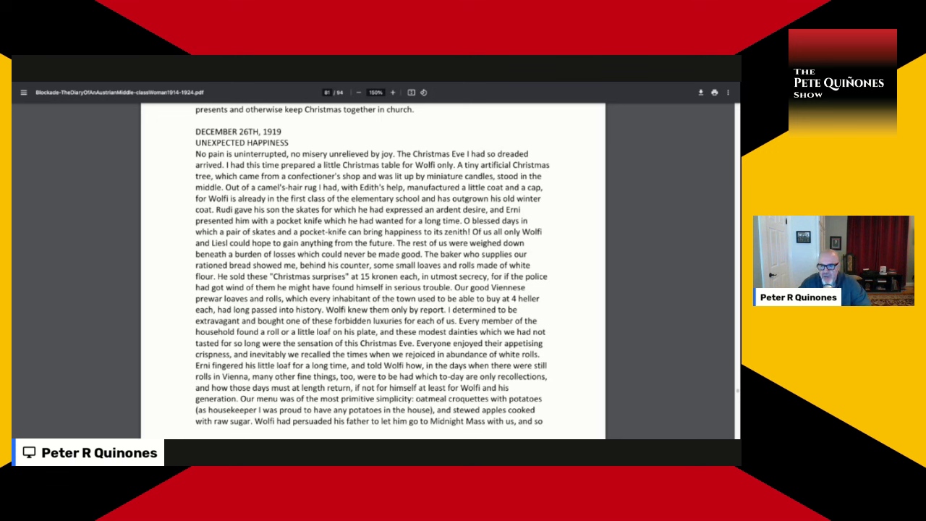
pyautogui.moveTo(477, 123)
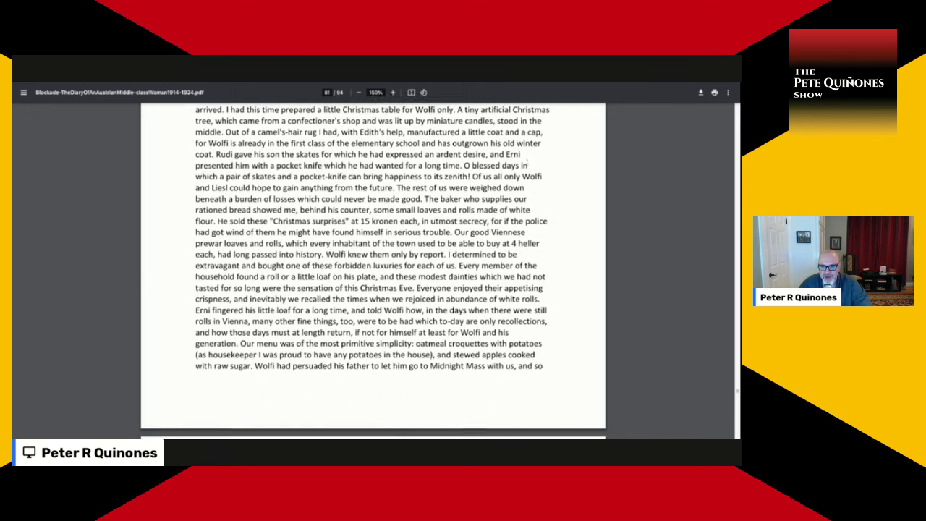
pyautogui.scroll(3)
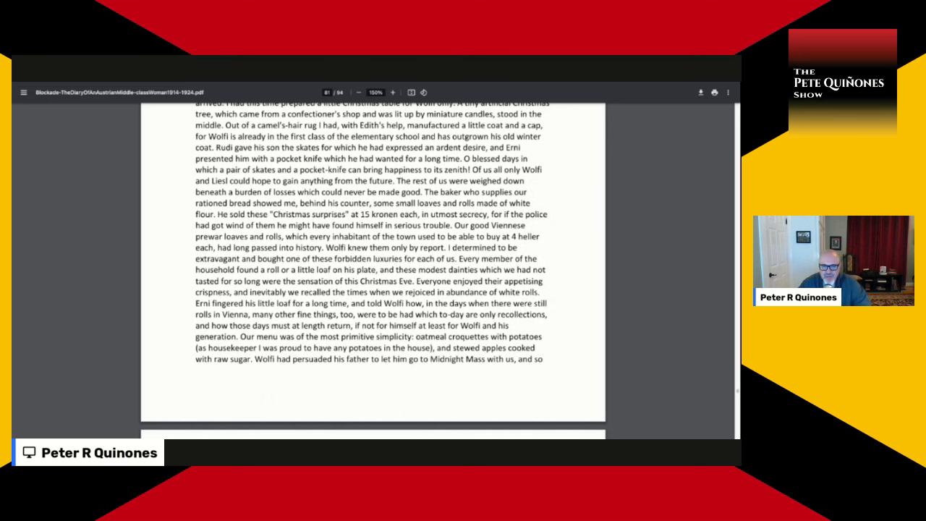
pyautogui.scroll(-3)
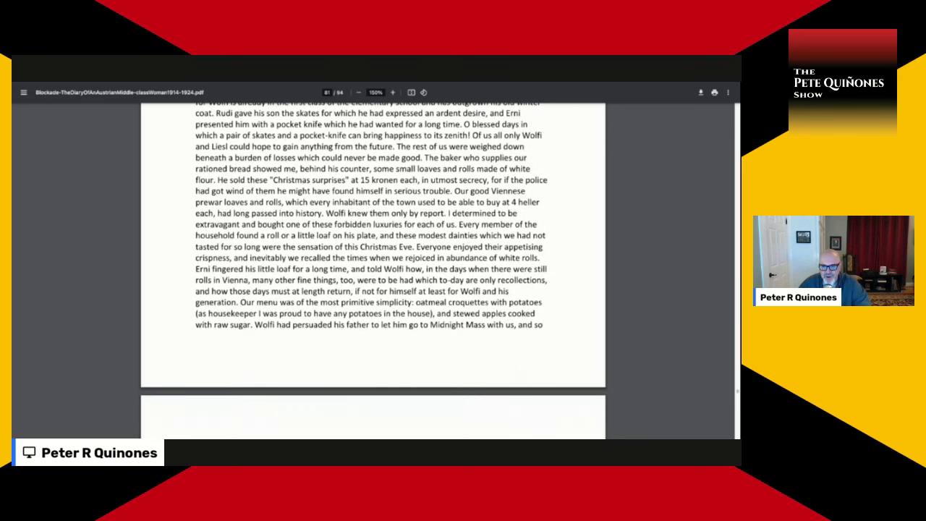
pyautogui.scroll(3)
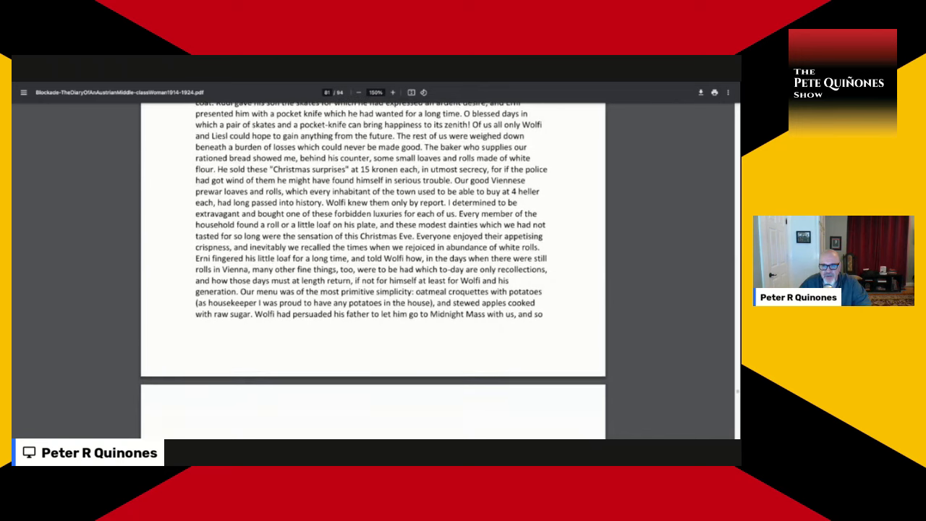
pyautogui.scroll(-3)
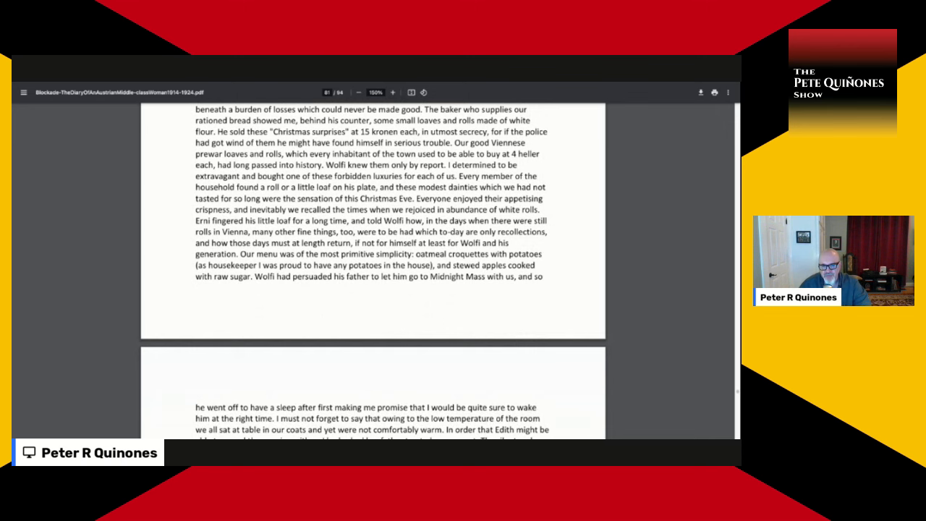
pyautogui.scroll(-3)
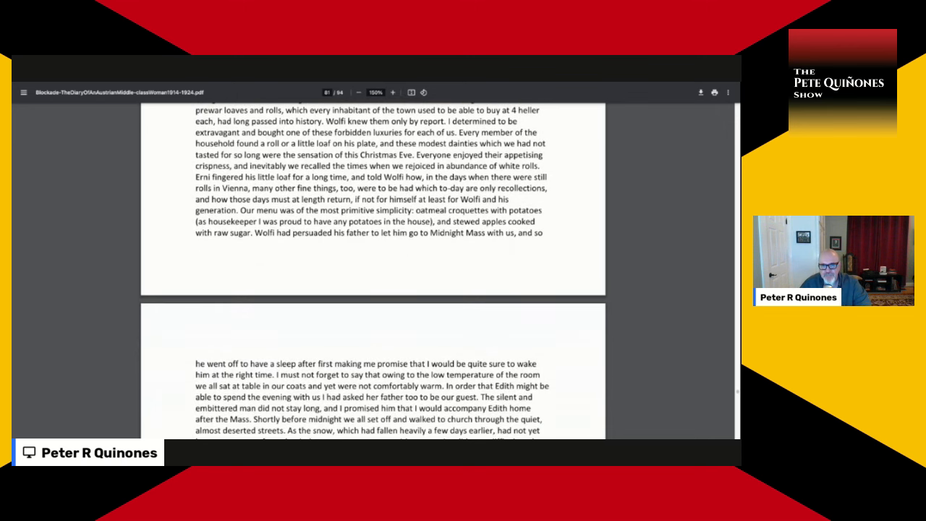
pyautogui.scroll(-3)
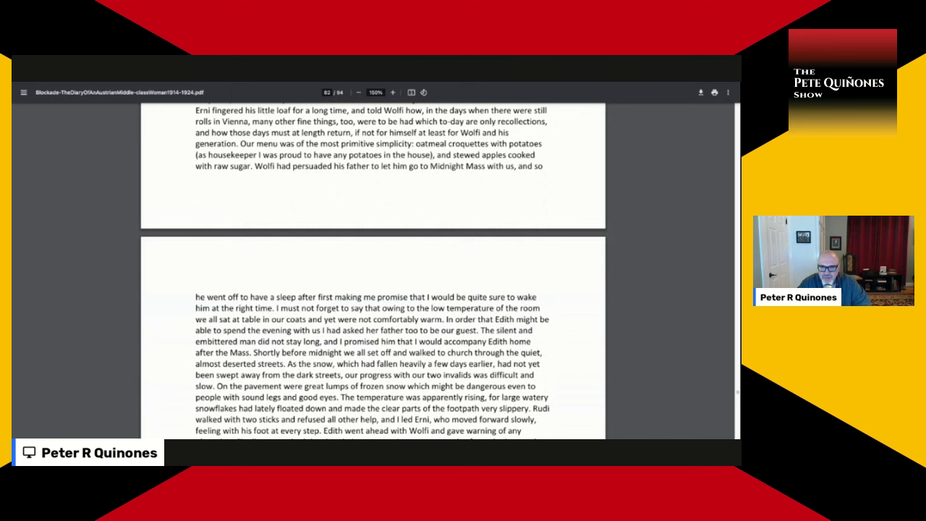
pyautogui.scroll(-3)
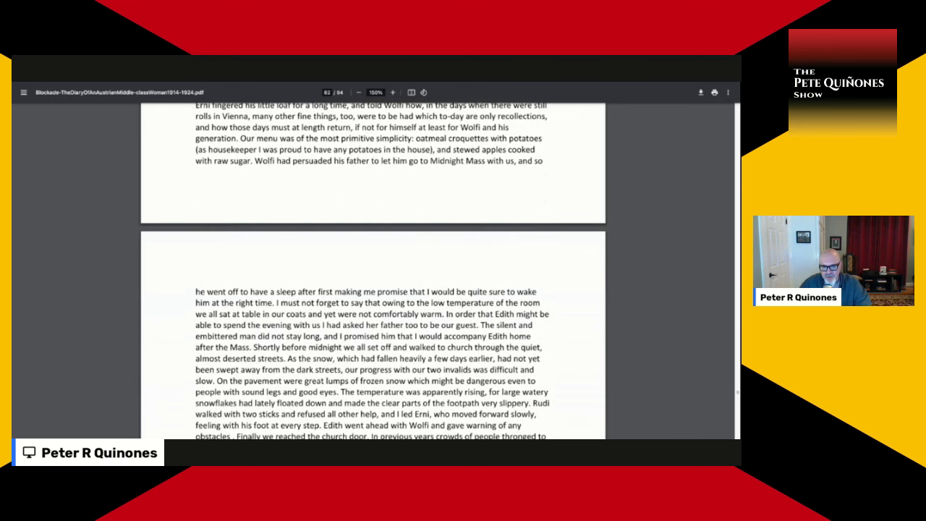
pyautogui.scroll(-3)
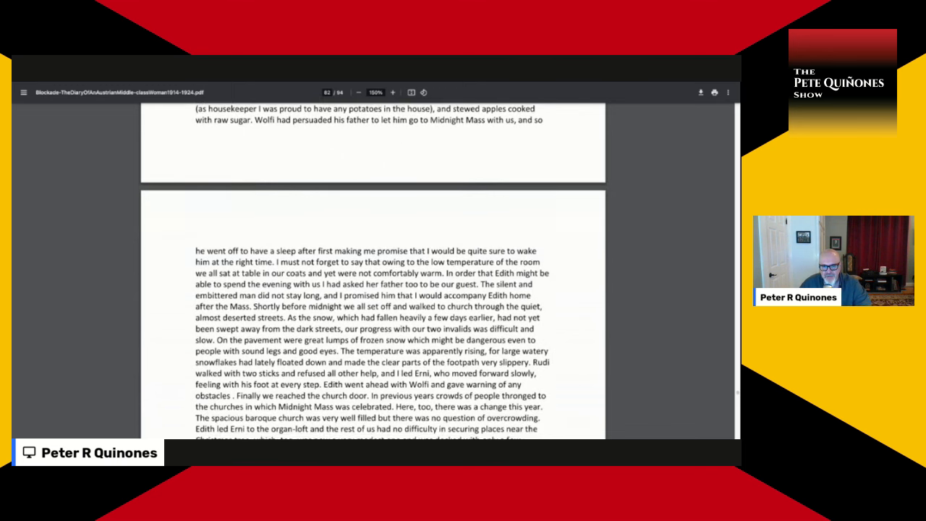
pyautogui.scroll(-3)
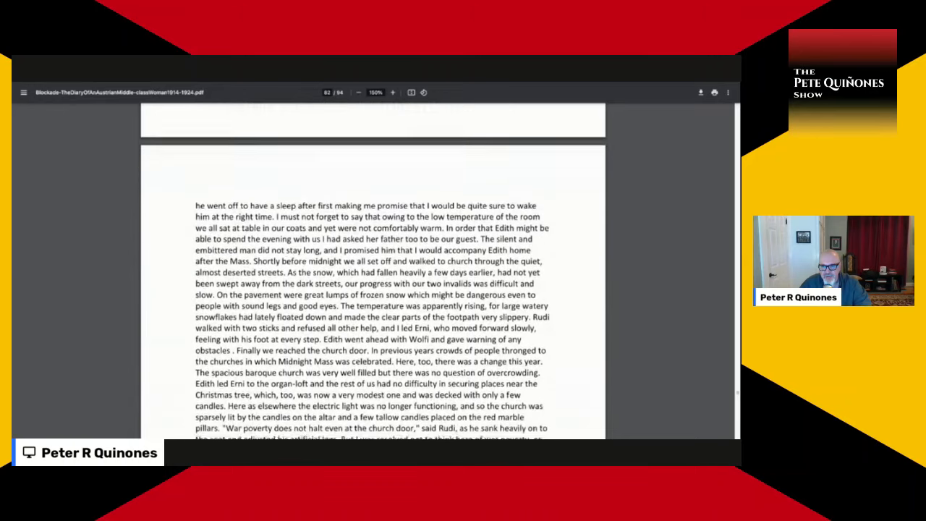
pyautogui.scroll(-3)
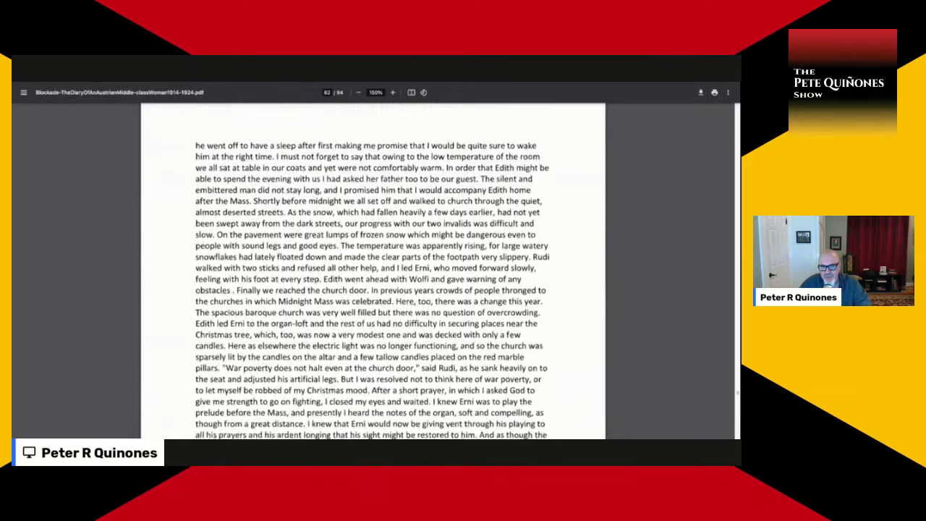
pyautogui.scroll(-3)
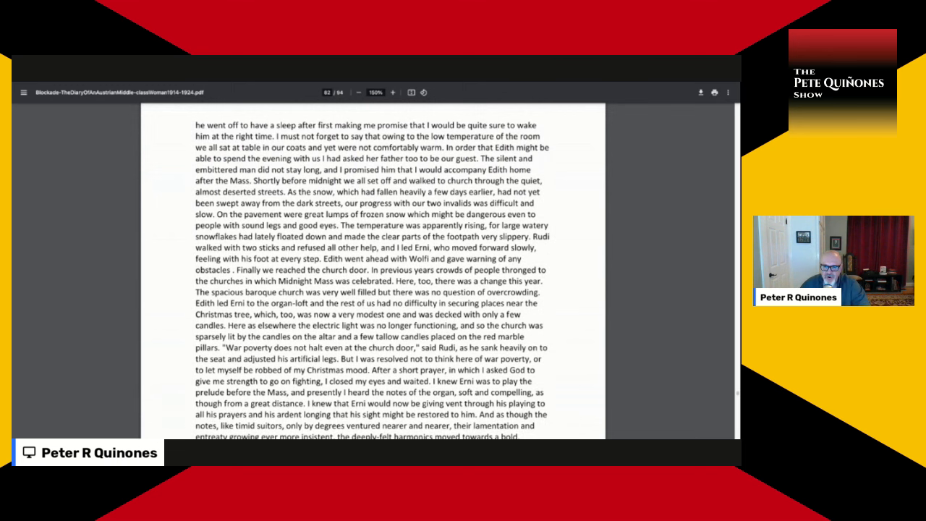
pyautogui.scroll(-3)
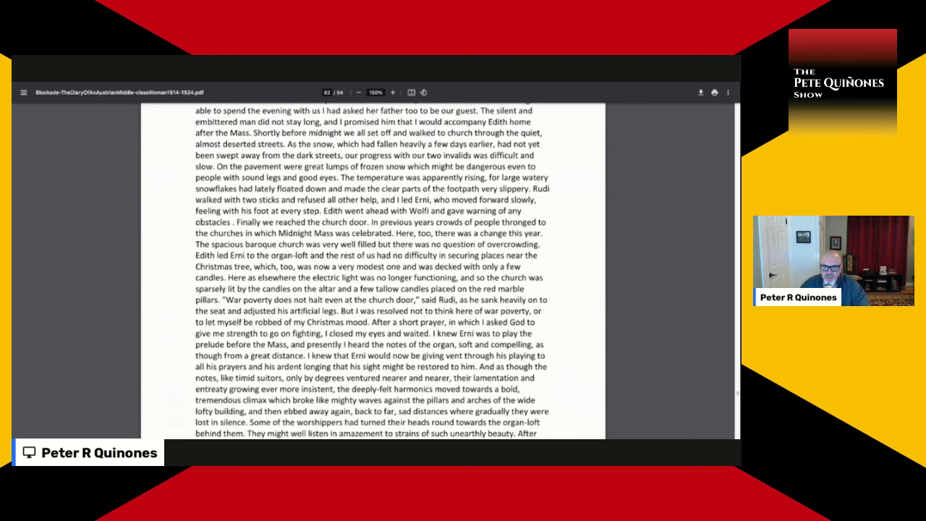
pyautogui.scroll(-3)
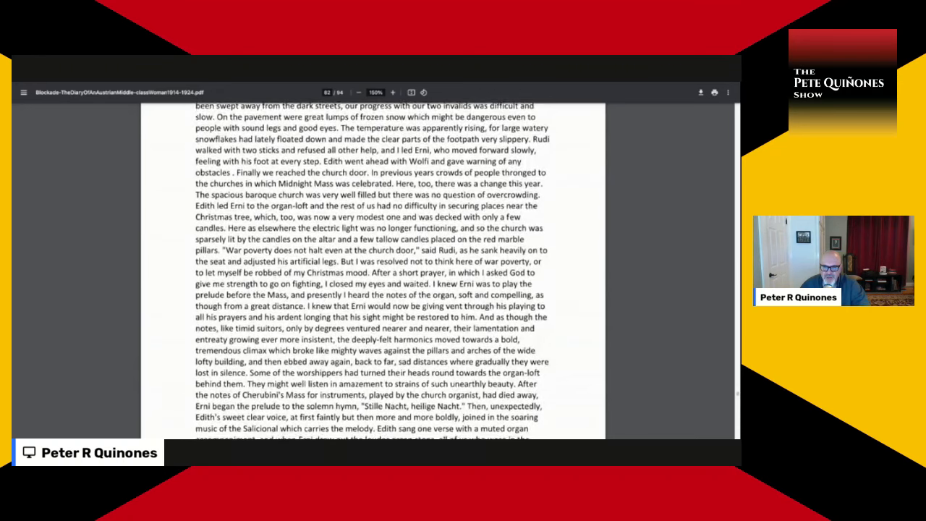
pyautogui.scroll(-3)
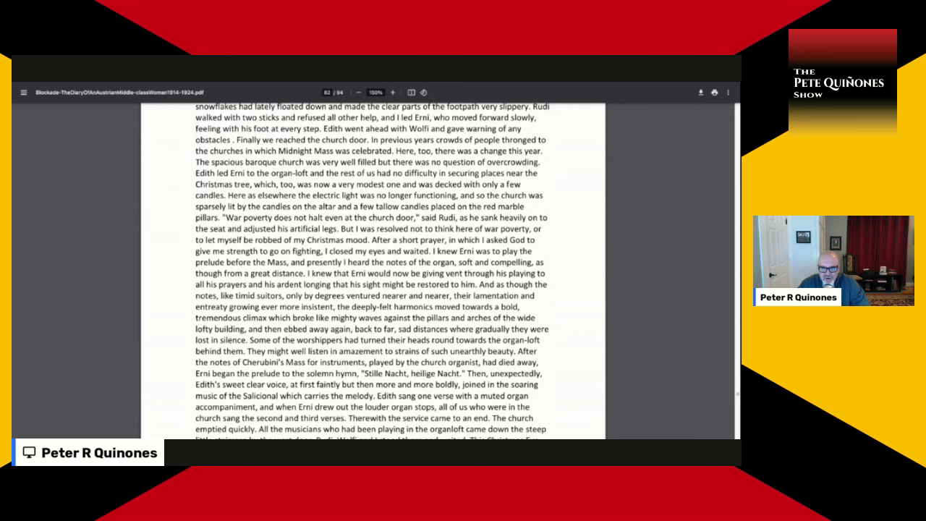
pyautogui.scroll(-3)
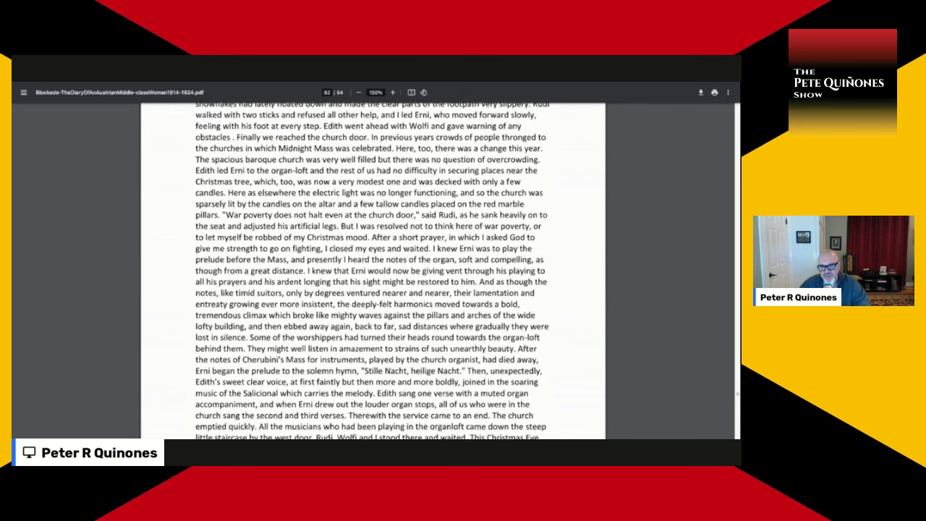
pyautogui.scroll(-3)
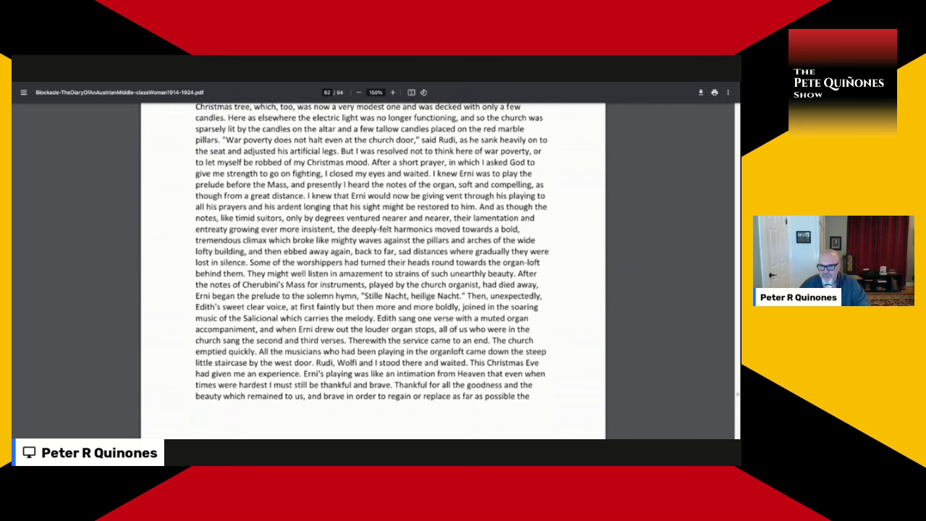
pyautogui.scroll(3)
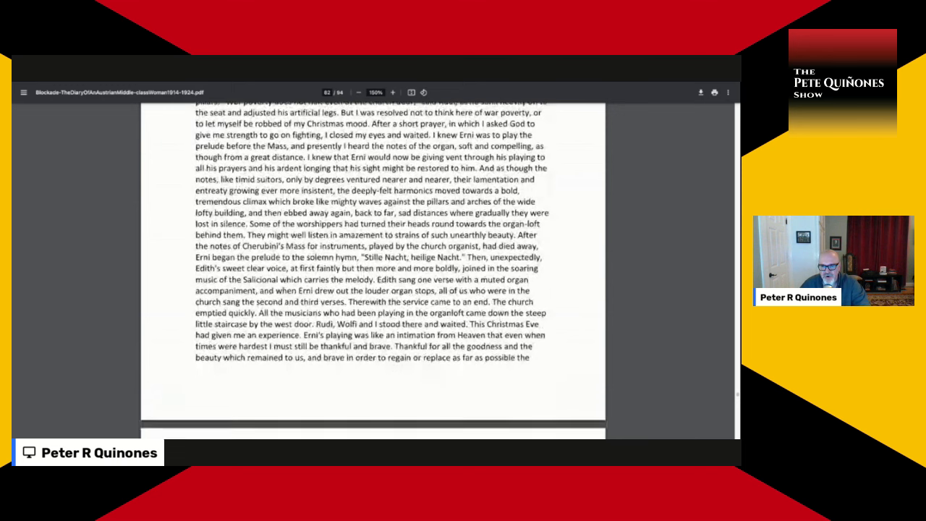
pyautogui.scroll(-3)
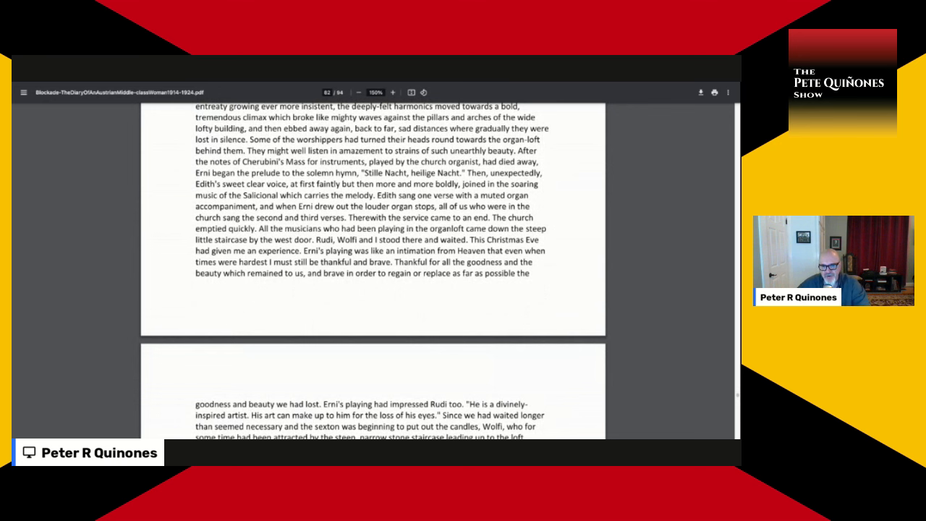
pyautogui.scroll(-3)
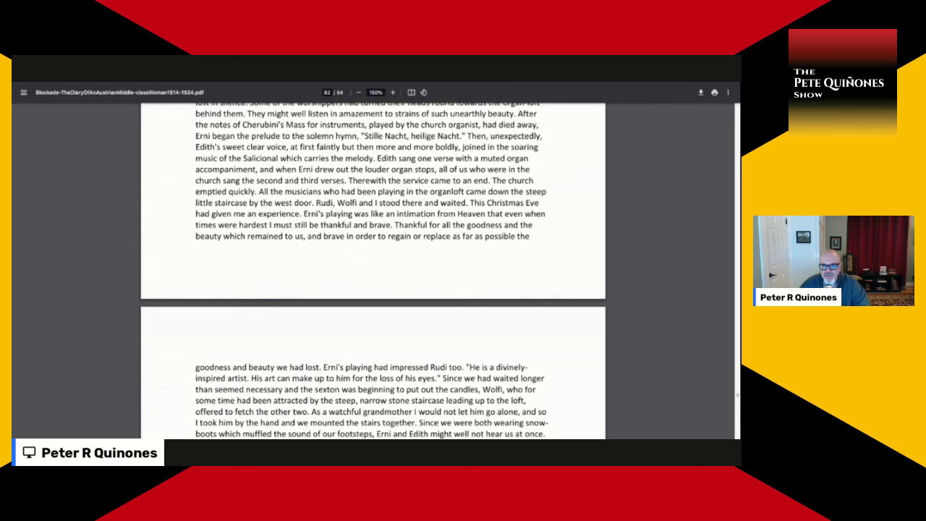
pyautogui.scroll(3)
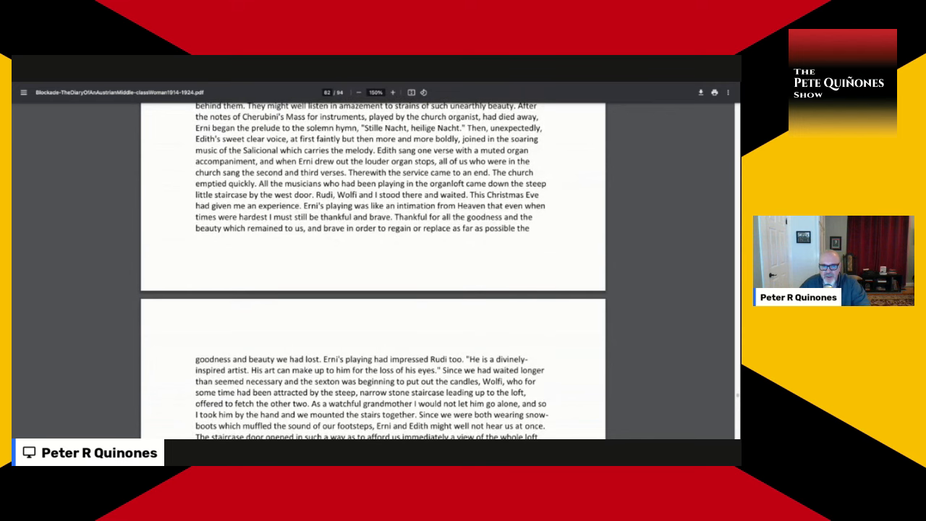
pyautogui.scroll(-3)
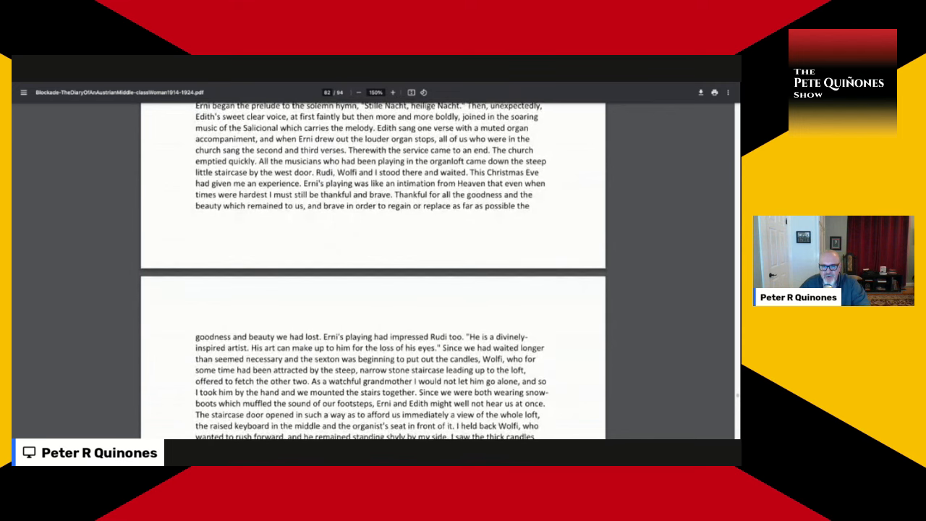
pyautogui.scroll(-3)
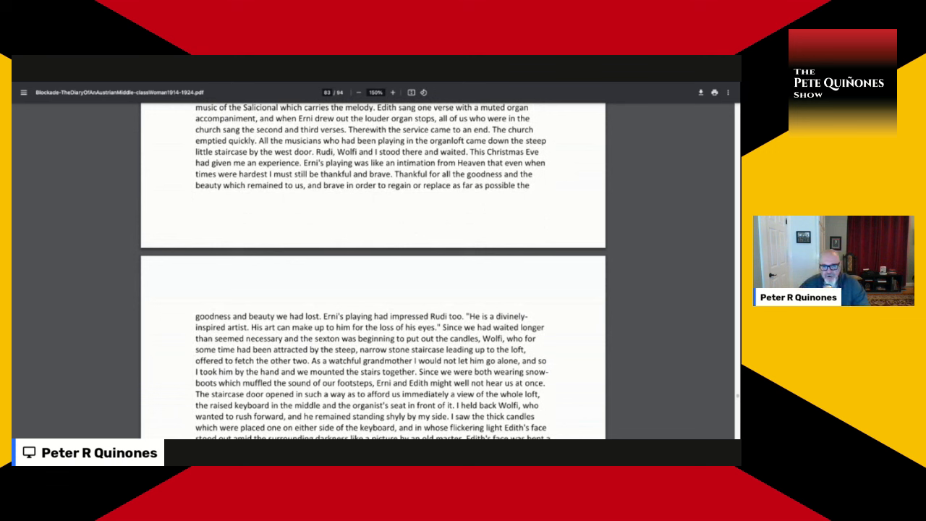
pyautogui.scroll(-3)
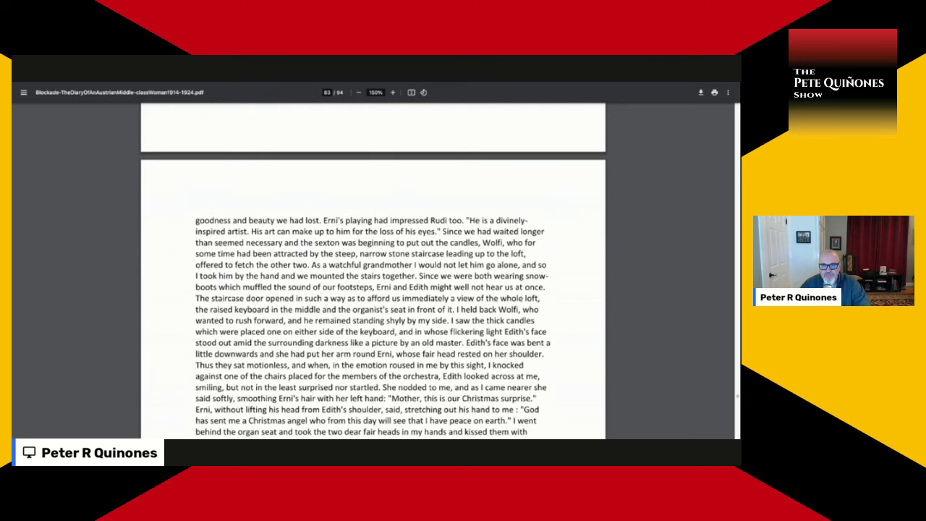
pyautogui.scroll(-3)
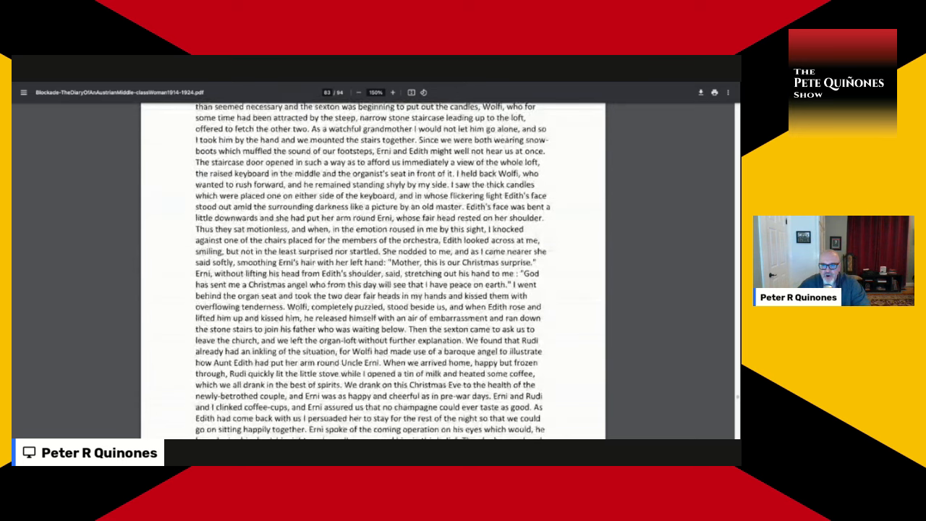
pyautogui.scroll(3)
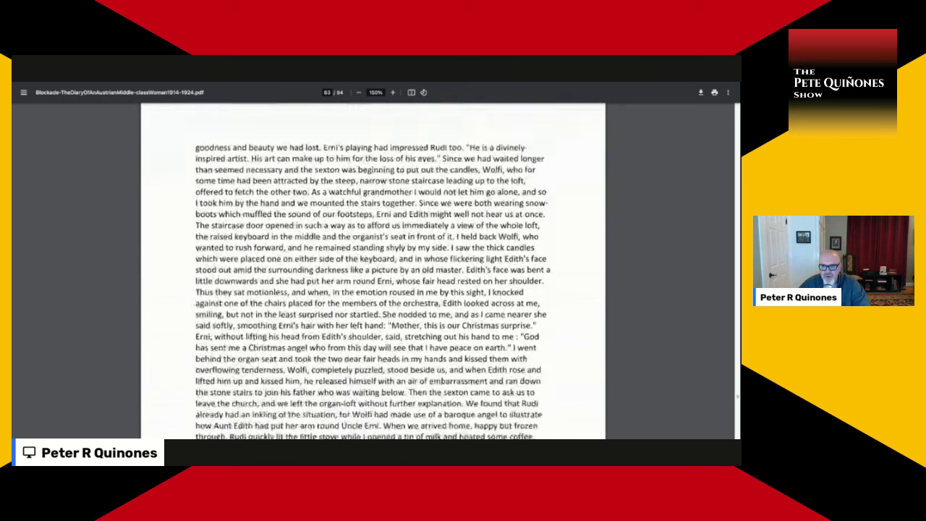
pyautogui.scroll(-3)
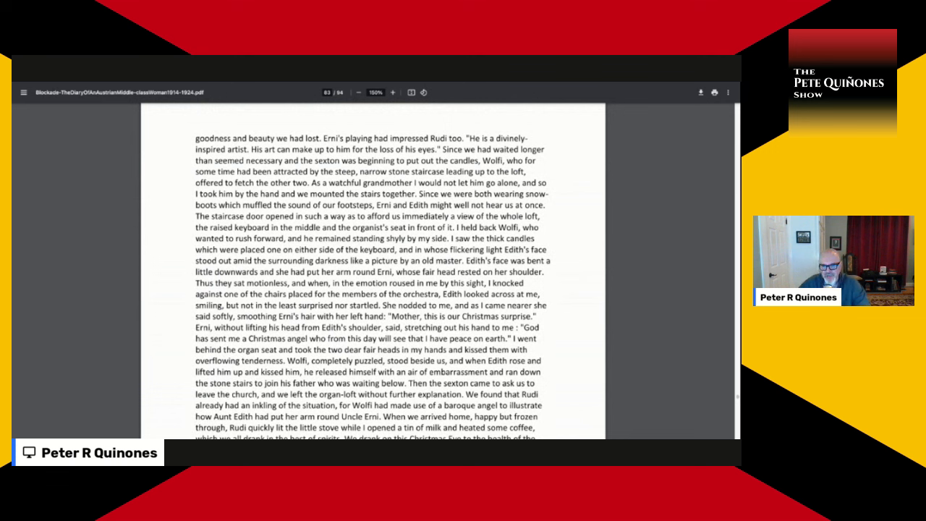
pyautogui.scroll(-3)
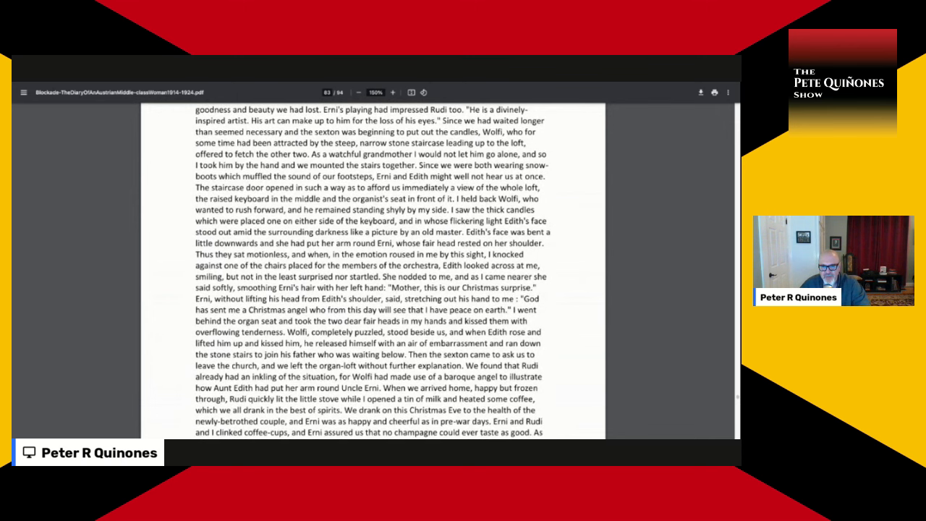
pyautogui.scroll(-3)
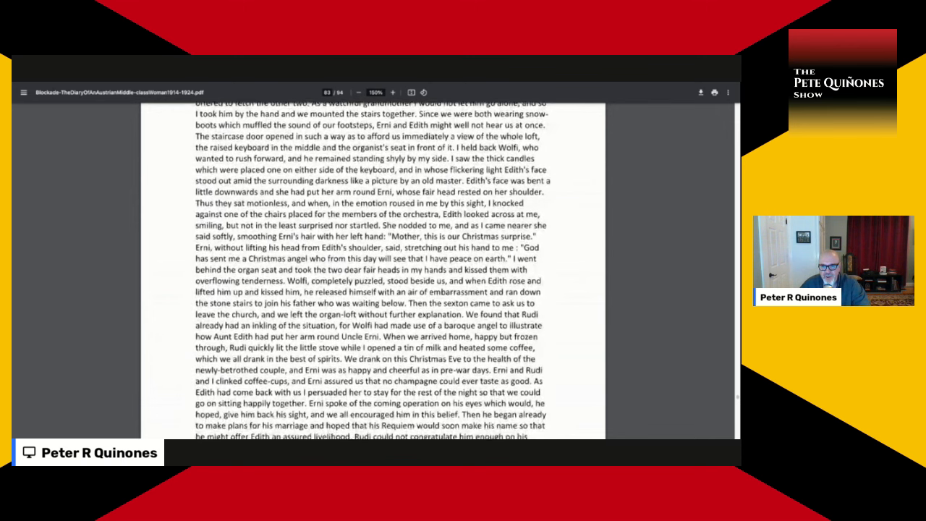
pyautogui.scroll(-3)
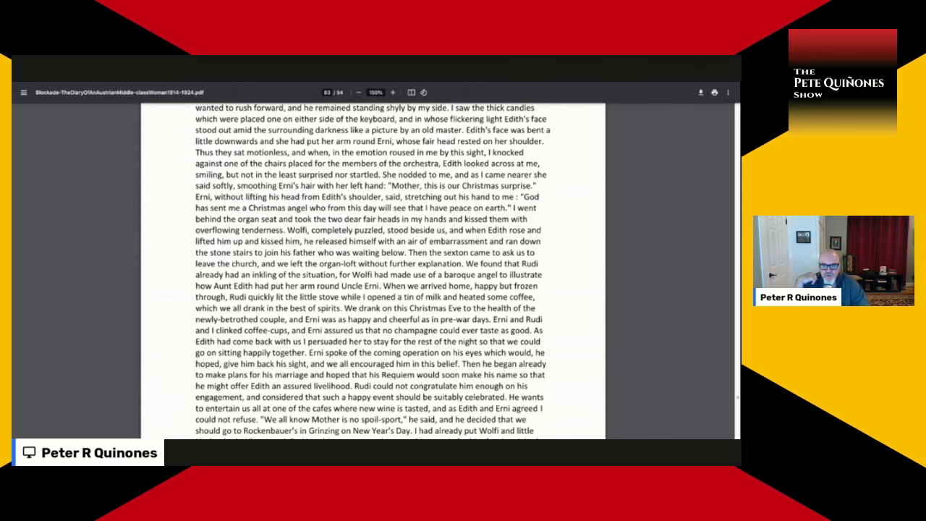
pyautogui.scroll(-3)
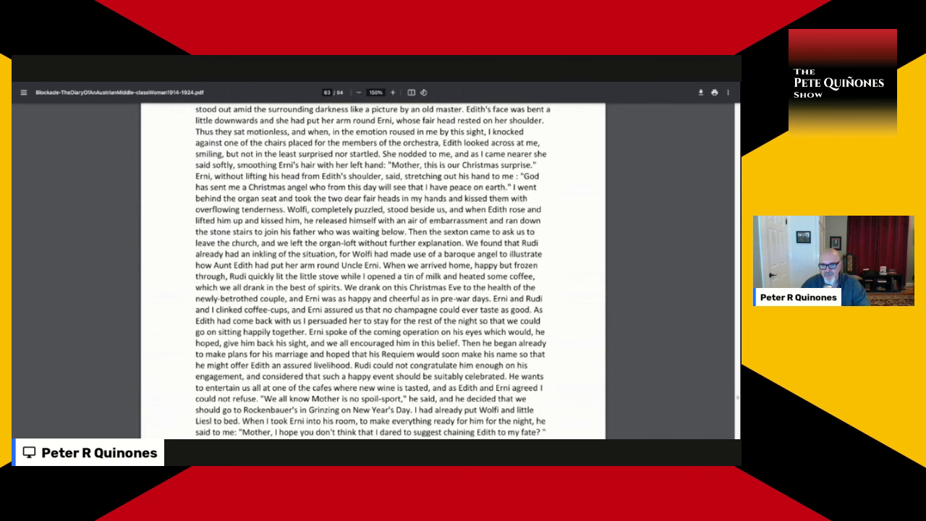
pyautogui.scroll(-3)
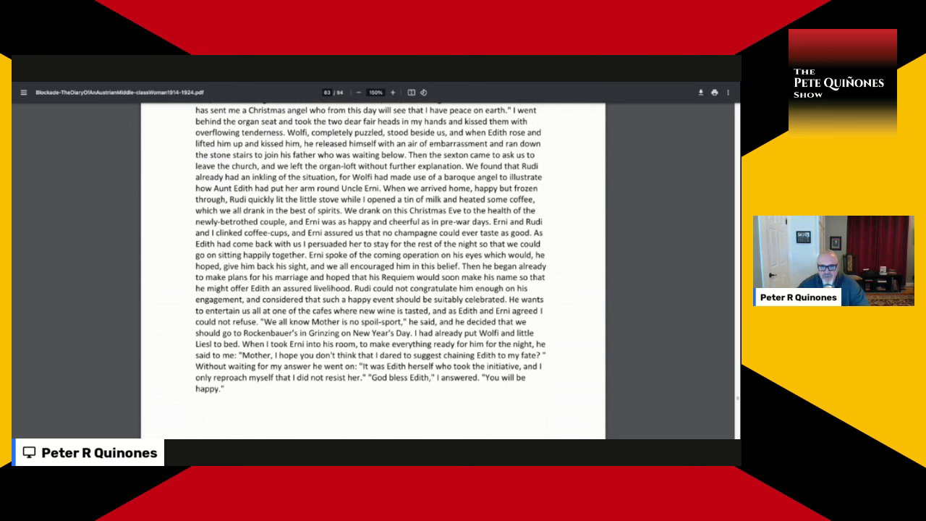
pyautogui.scroll(-3)
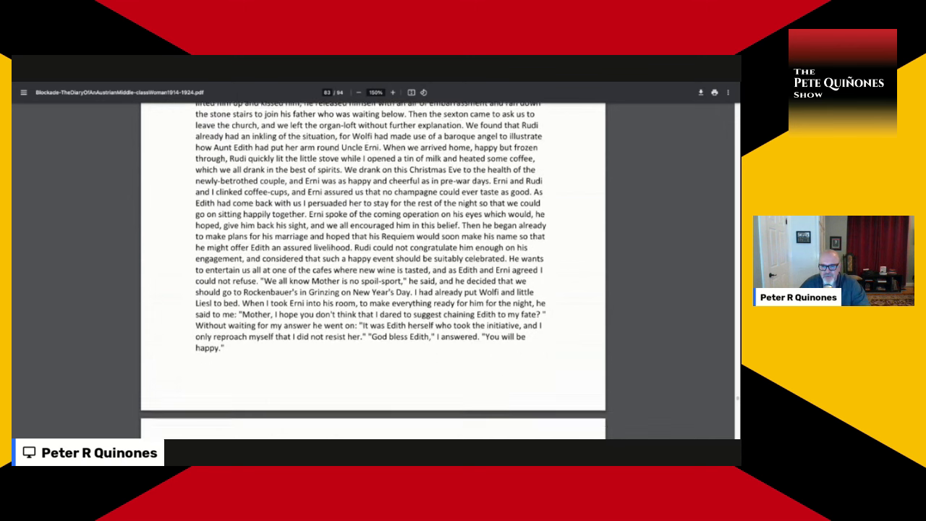
pyautogui.scroll(-3)
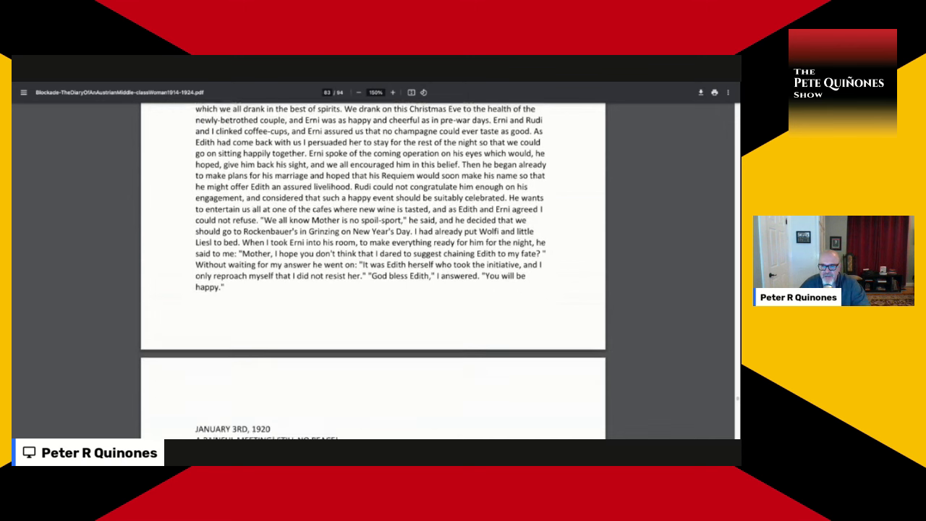
pyautogui.scroll(-3)
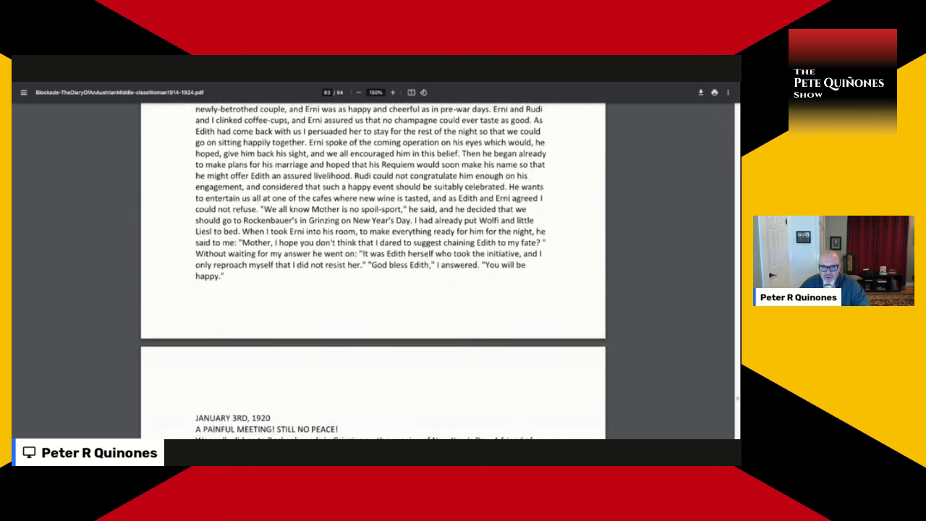
pyautogui.scroll(-3)
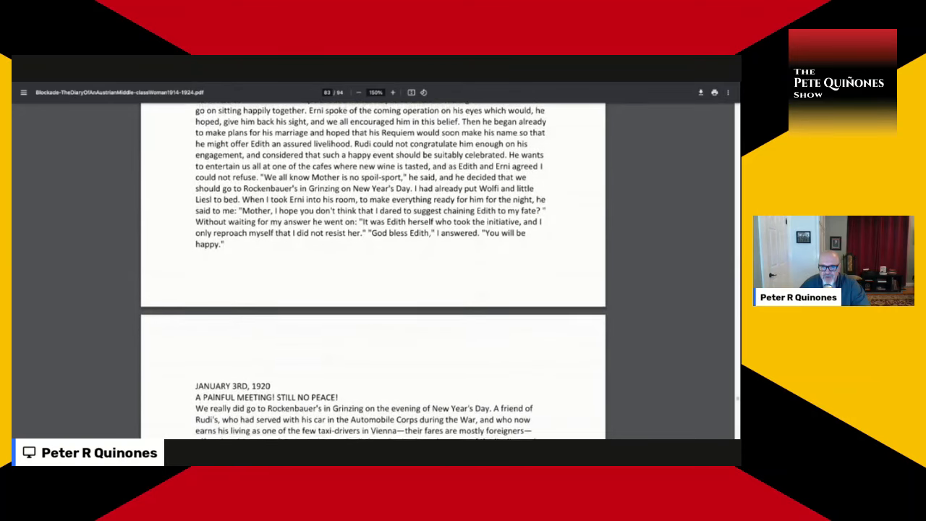
pyautogui.scroll(-3)
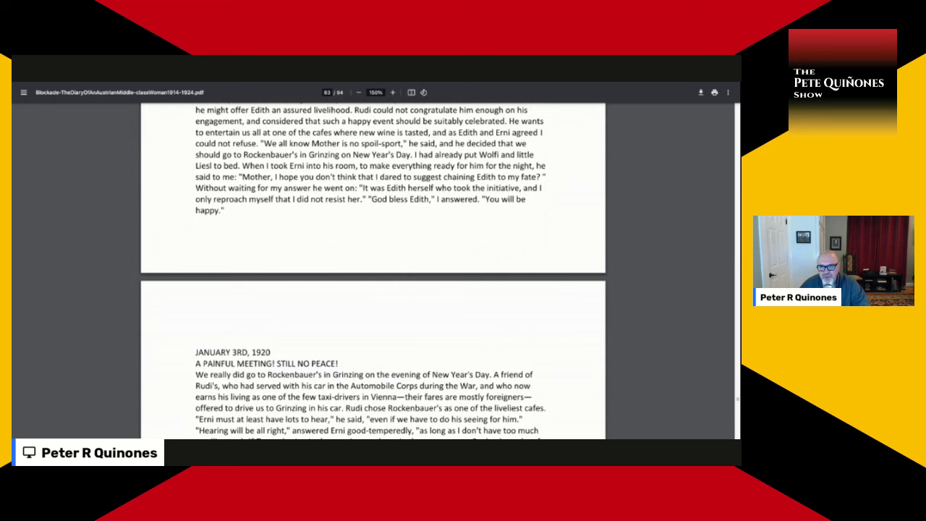
pyautogui.scroll(-3)
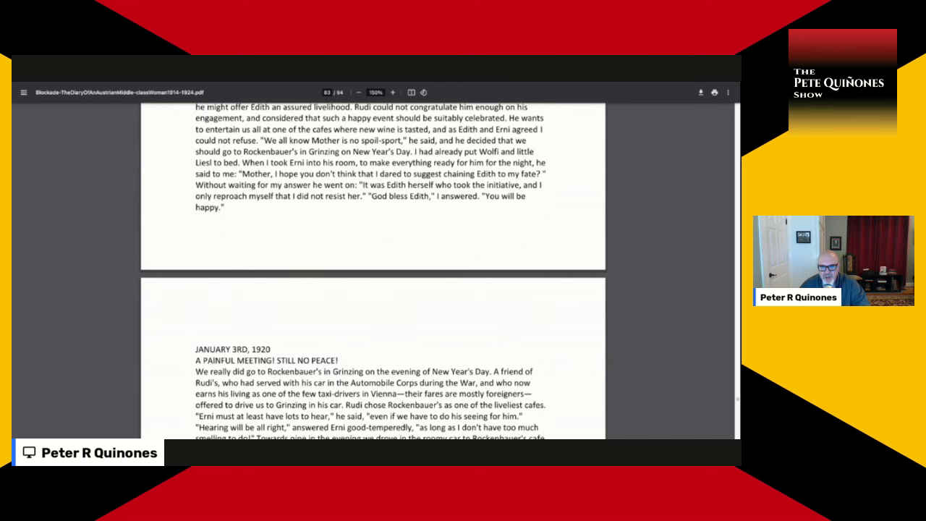
pyautogui.scroll(-3)
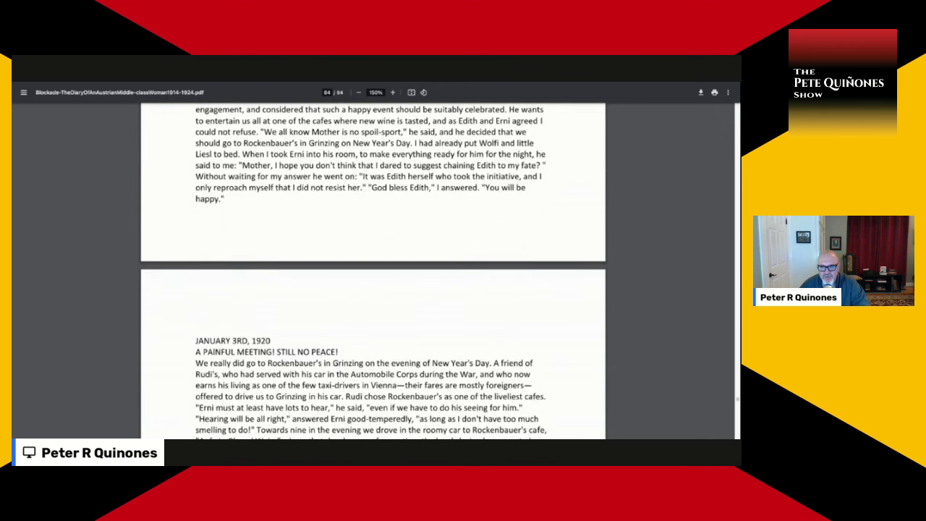
pyautogui.scroll(-3)
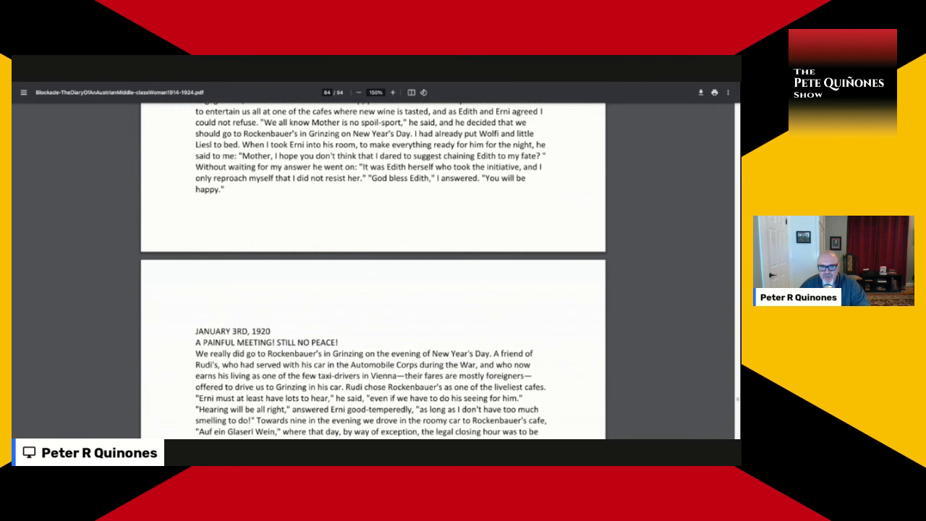
pyautogui.scroll(-3)
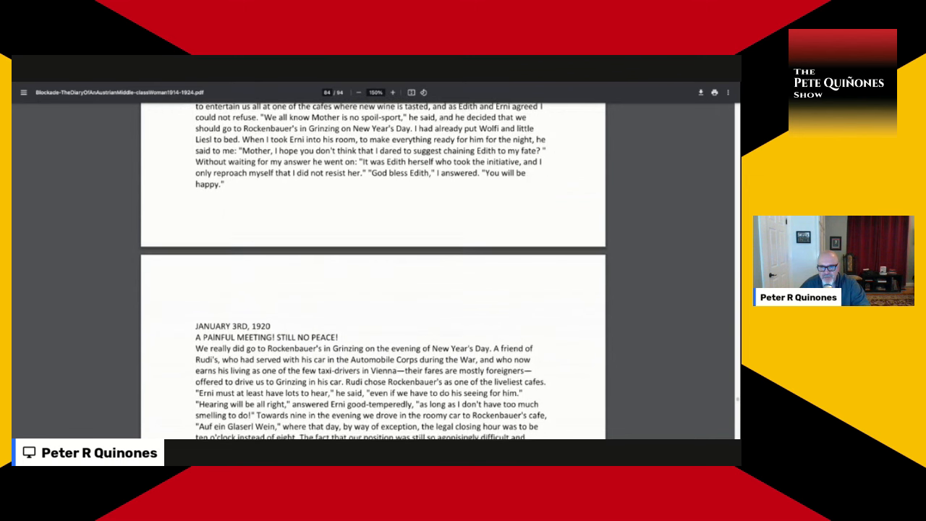
pyautogui.scroll(-3)
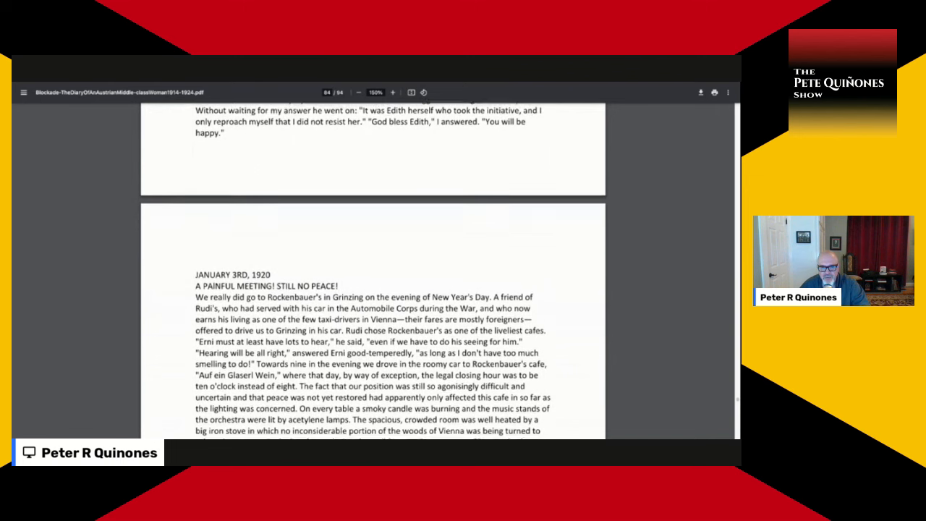
pyautogui.scroll(-3)
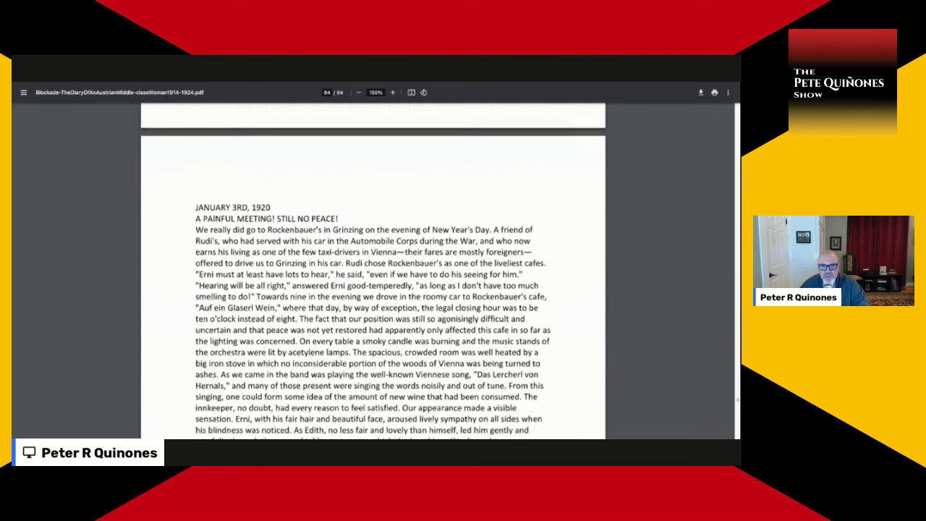
pyautogui.scroll(-3)
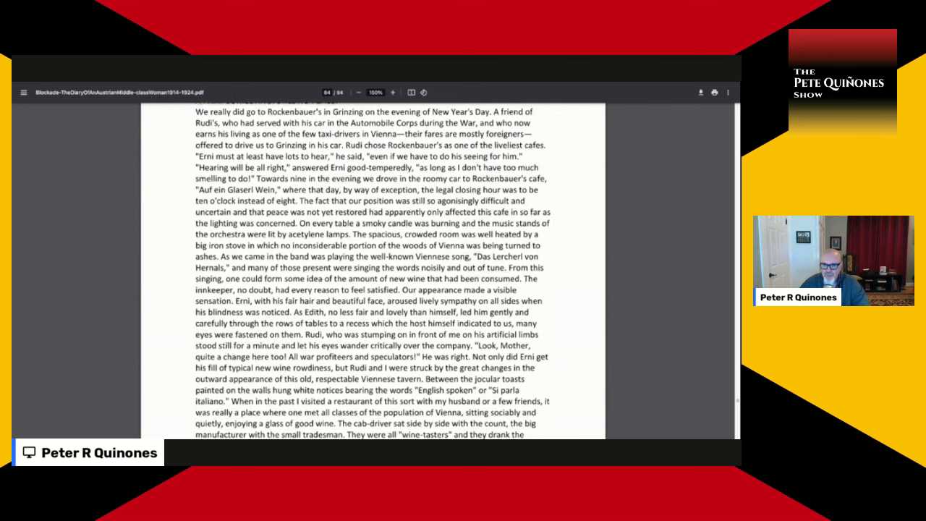
pyautogui.scroll(-3)
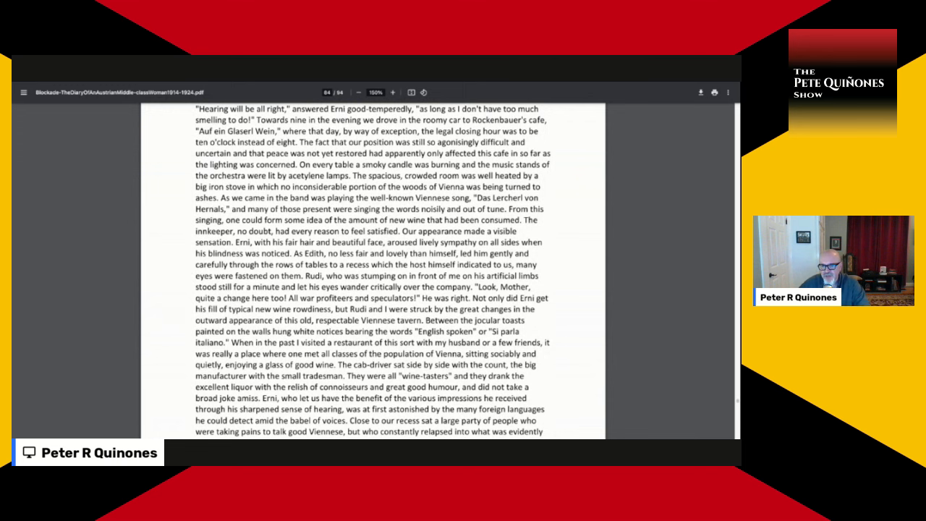
pyautogui.scroll(-3)
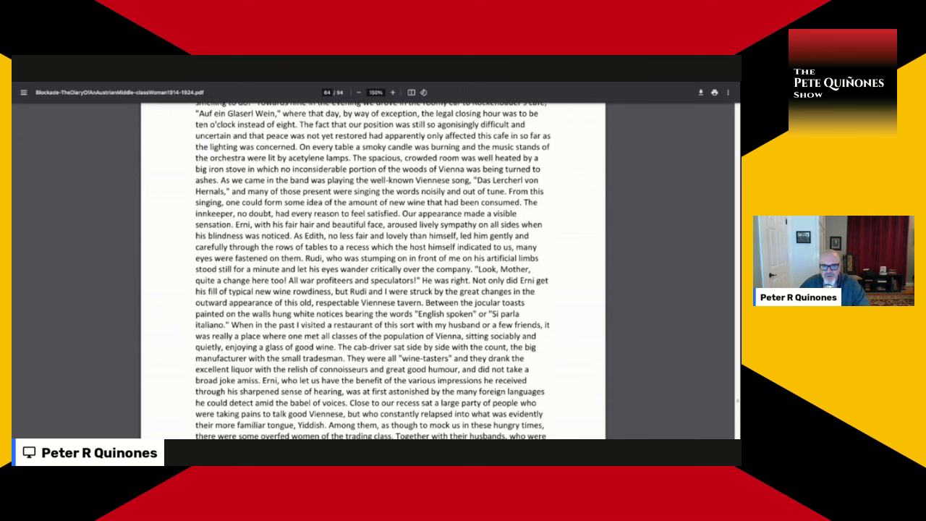
pyautogui.scroll(-3)
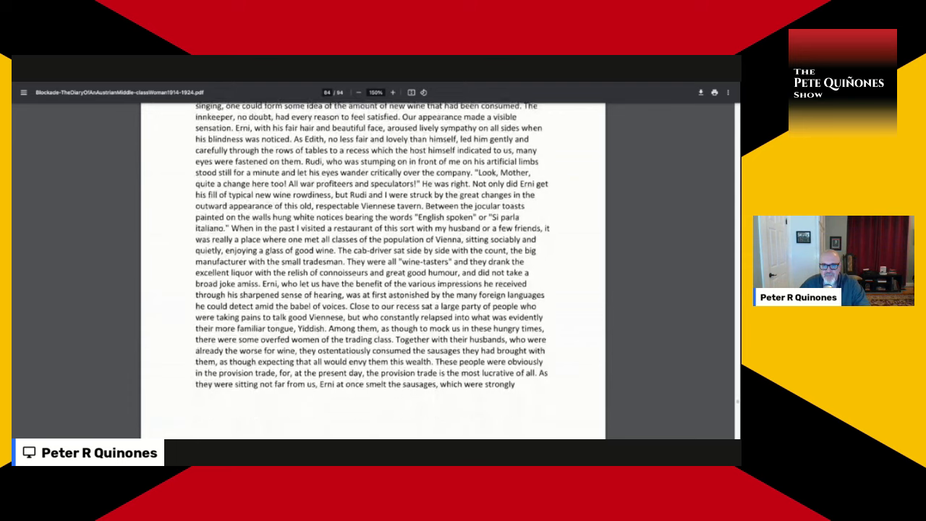
pyautogui.scroll(-3)
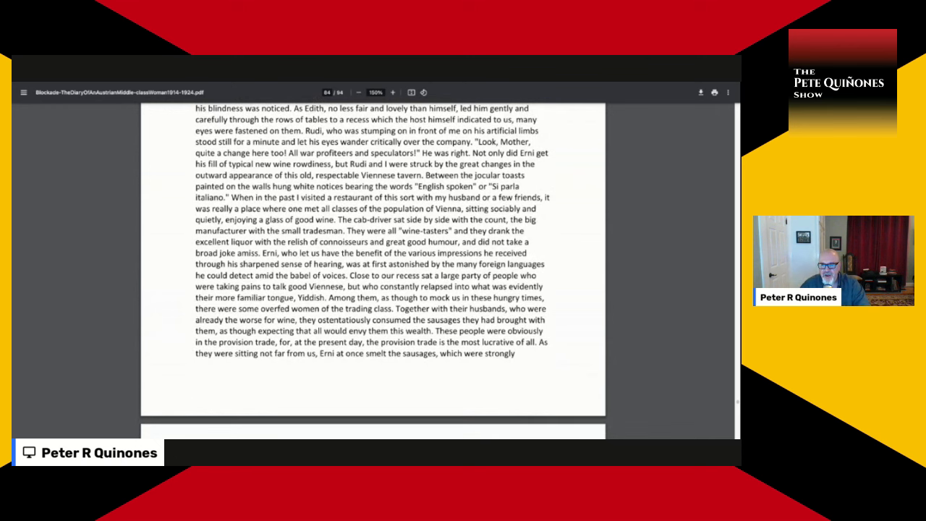
pyautogui.scroll(-3)
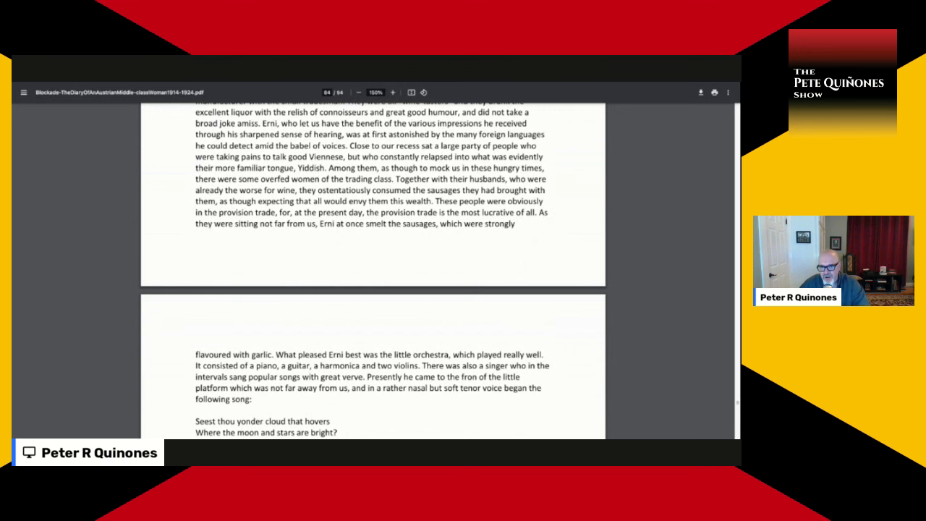
pyautogui.scroll(-3)
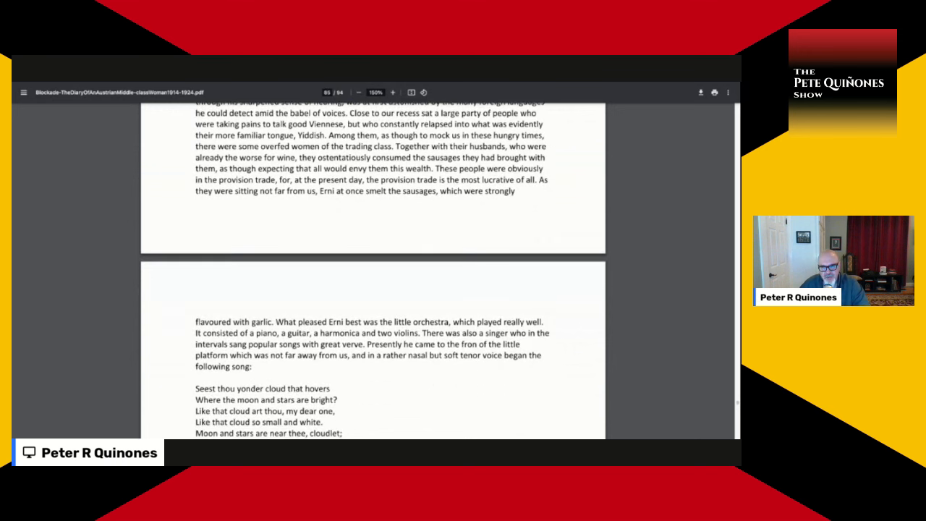
pyautogui.scroll(-3)
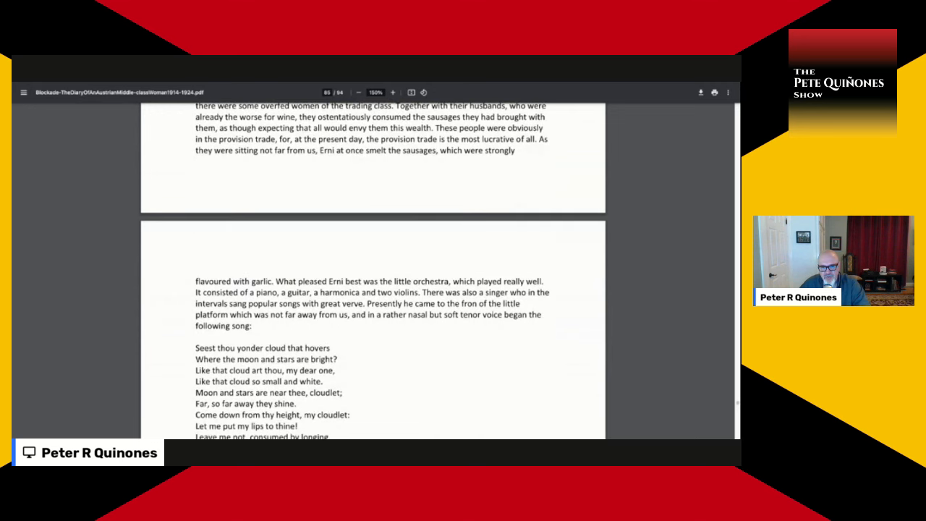
pyautogui.scroll(-3)
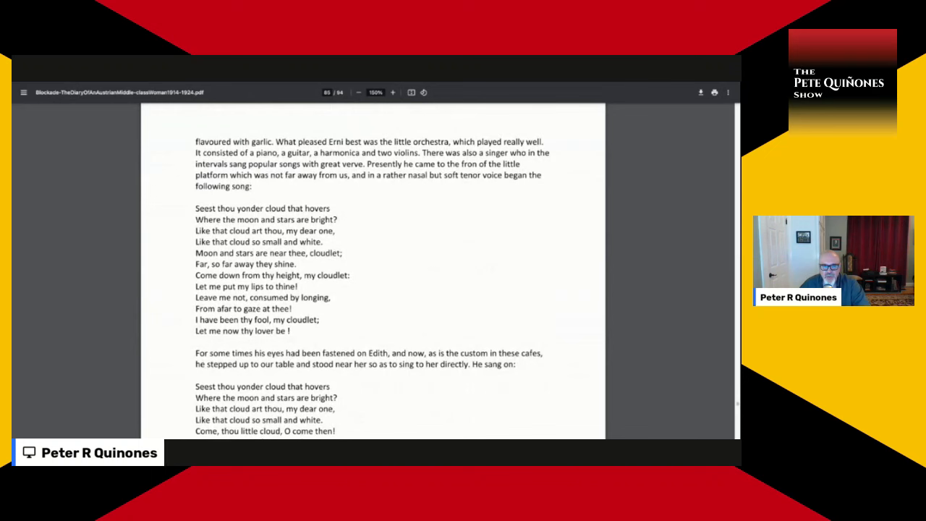
pyautogui.scroll(-3)
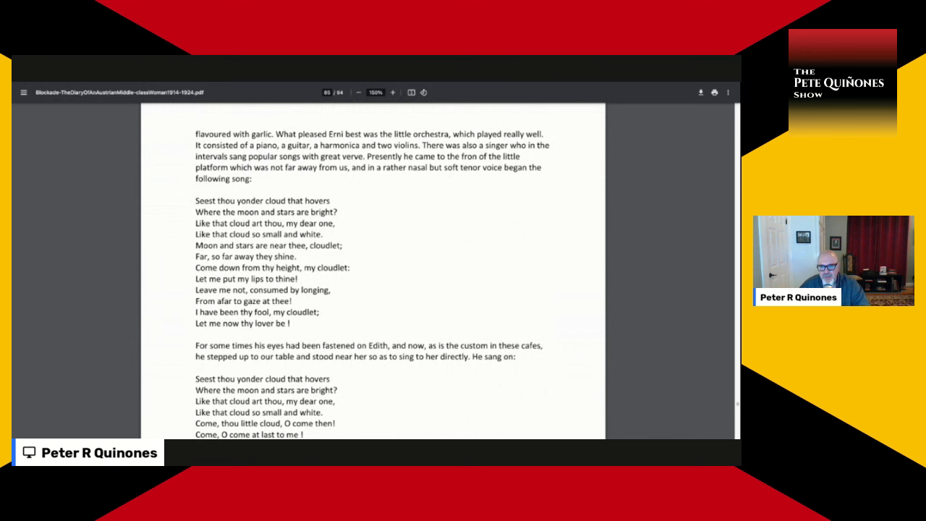
pyautogui.scroll(-3)
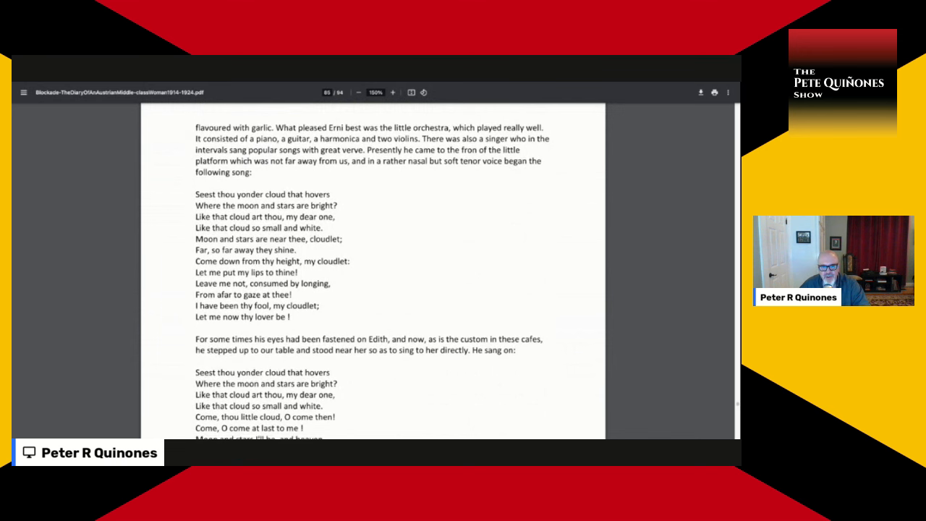
pyautogui.scroll(-3)
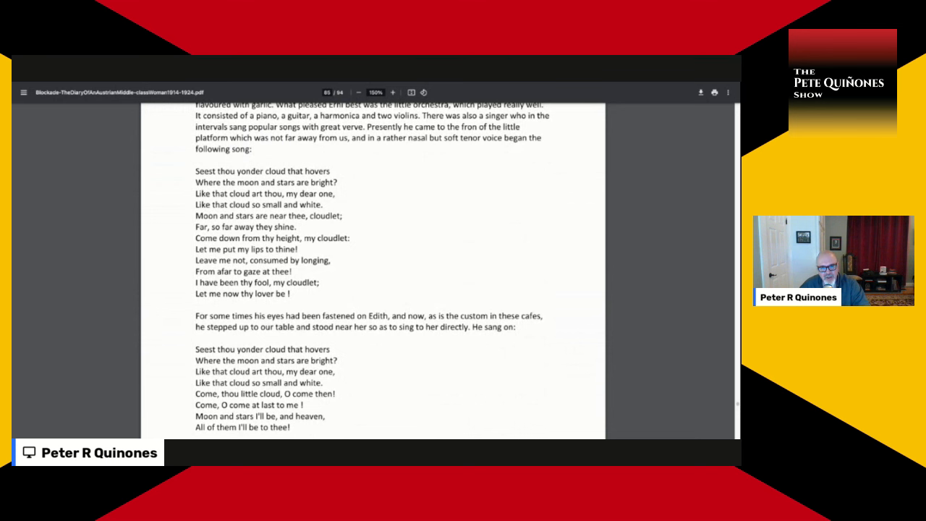
pyautogui.scroll(-3)
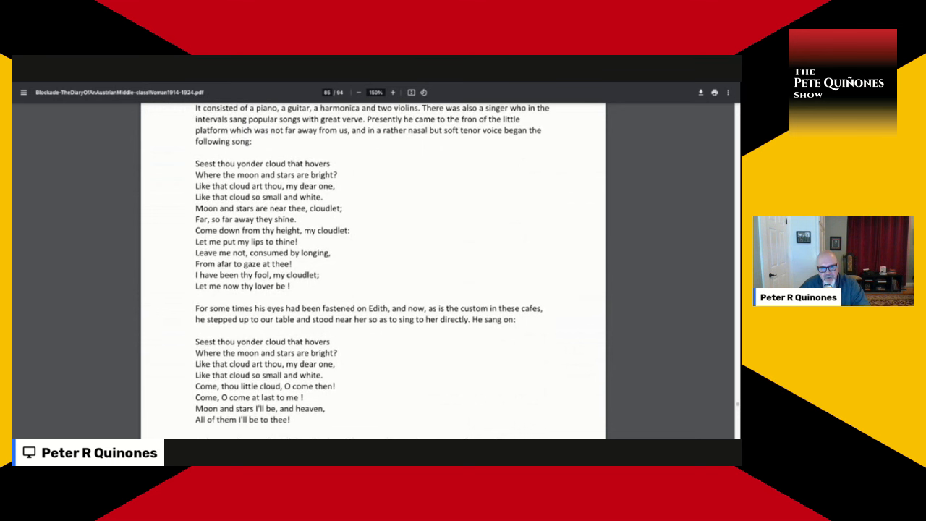
pyautogui.scroll(-3)
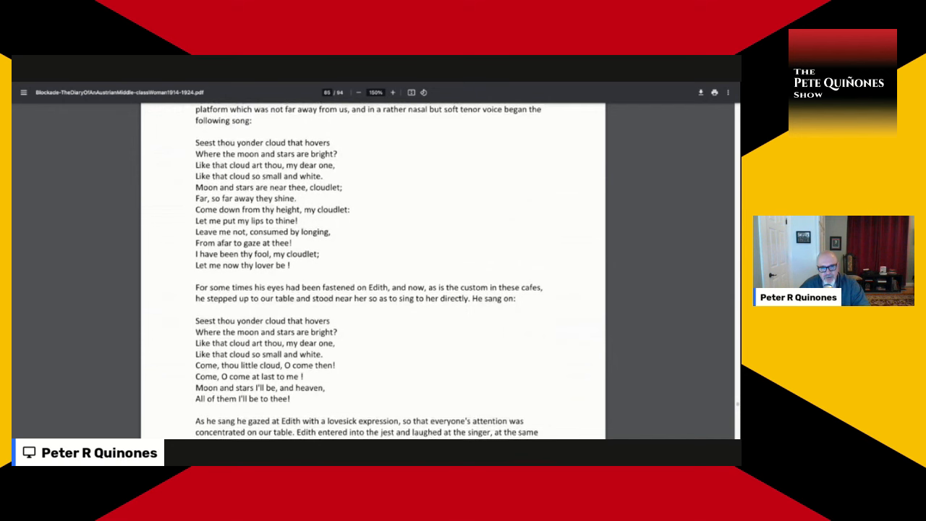
pyautogui.scroll(-3)
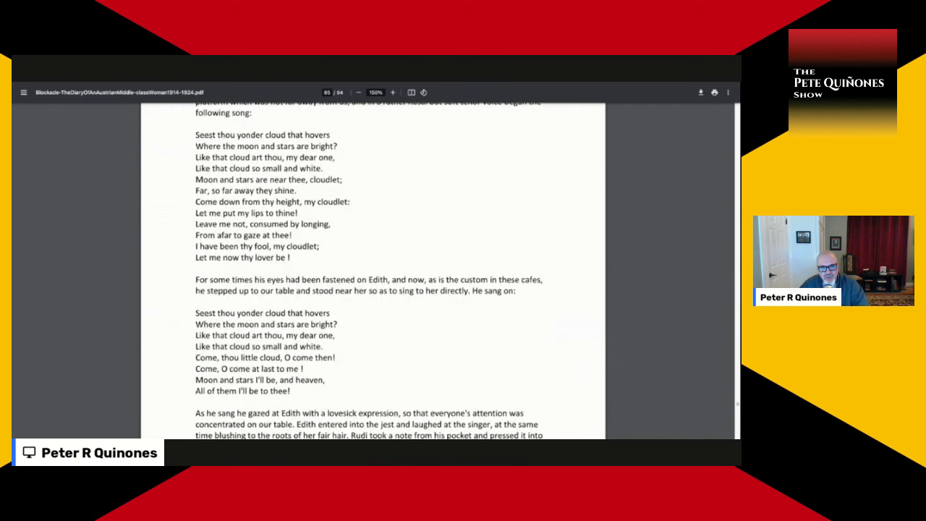
pyautogui.scroll(-3)
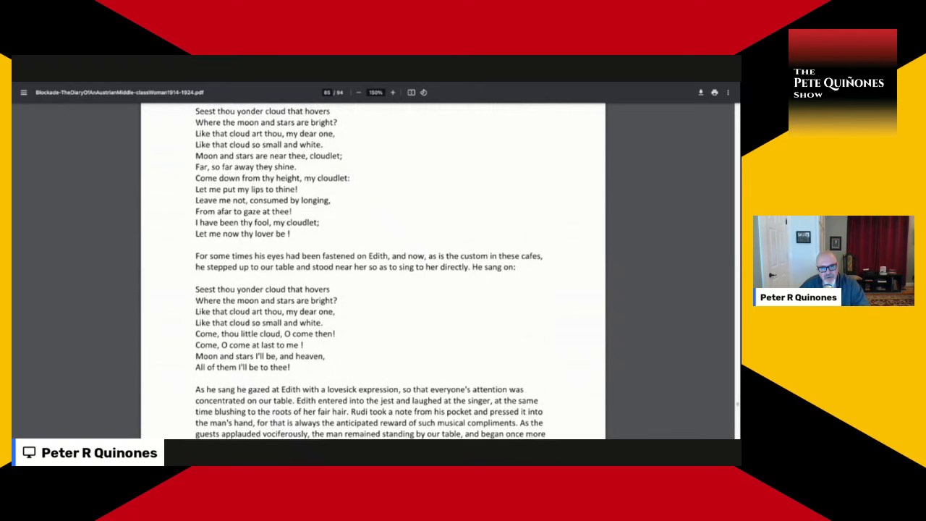
pyautogui.scroll(-3)
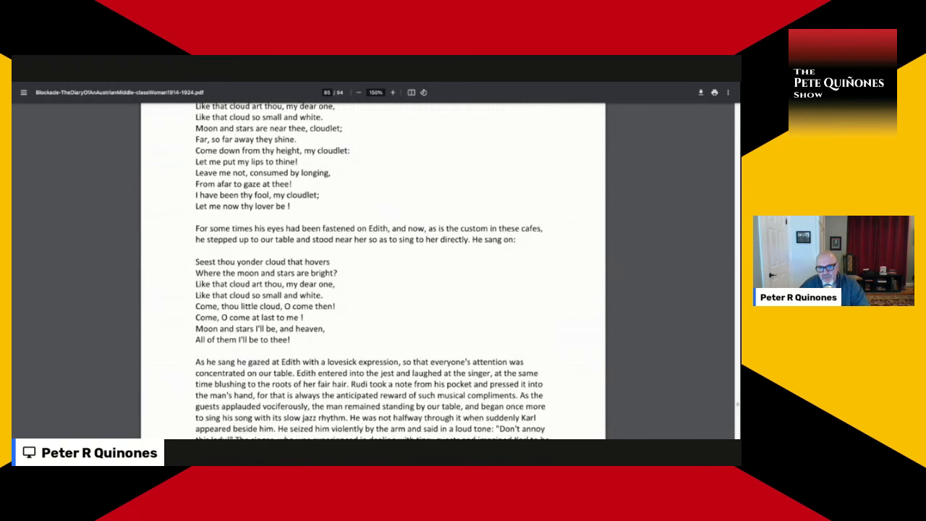
pyautogui.scroll(-3)
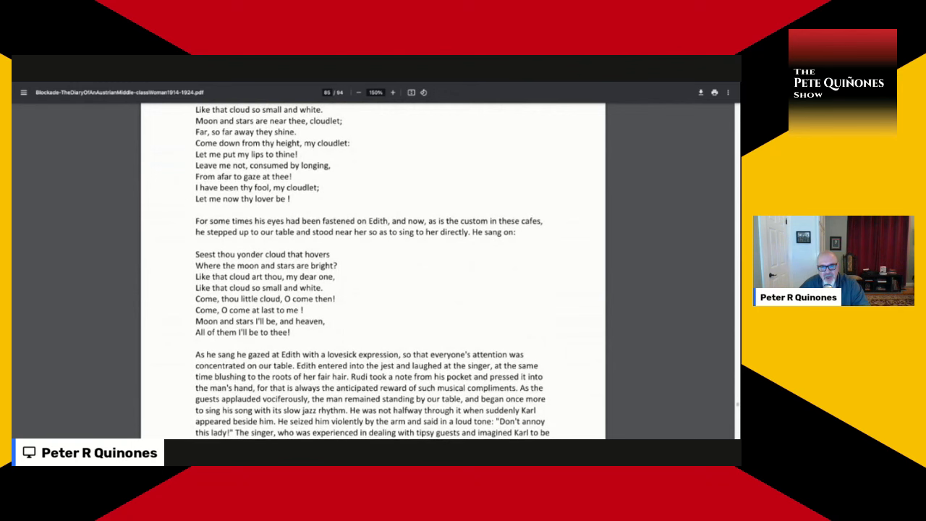
pyautogui.scroll(-3)
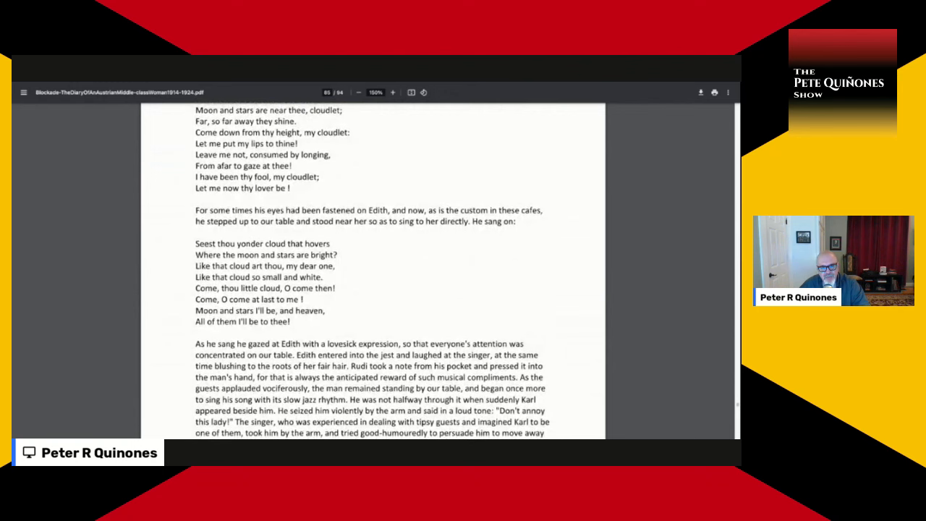
pyautogui.scroll(-3)
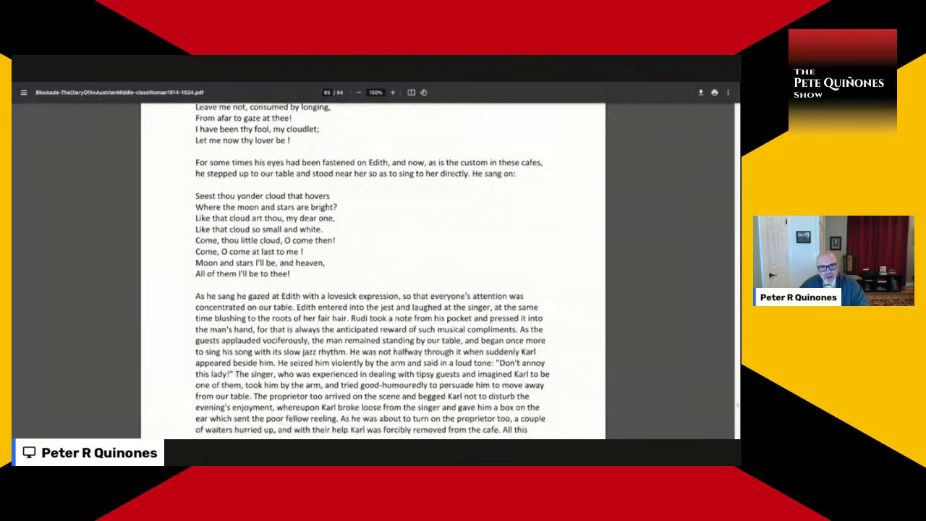
pyautogui.scroll(-3)
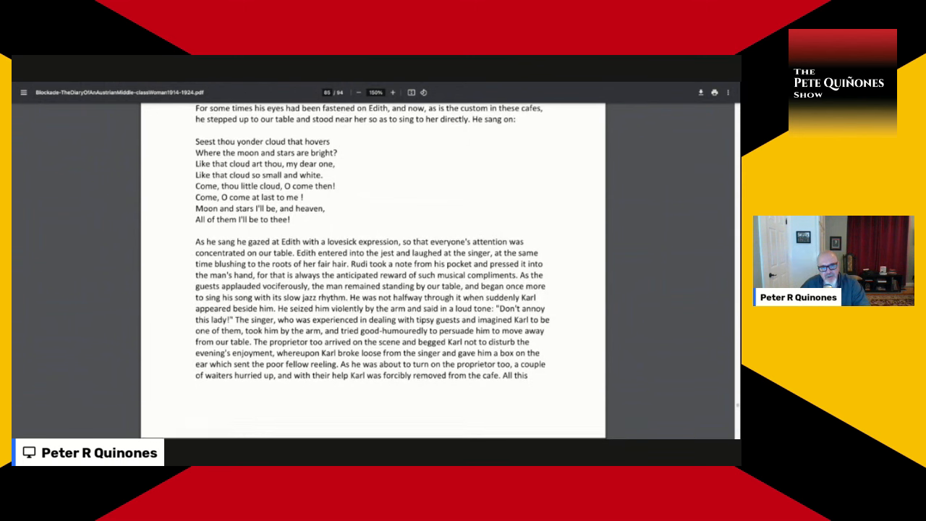
pyautogui.scroll(3)
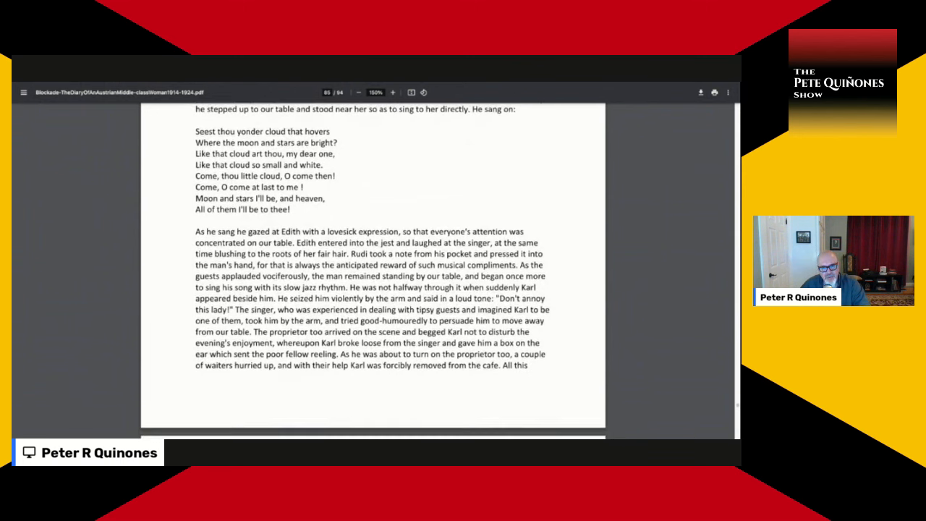
pyautogui.scroll(-3)
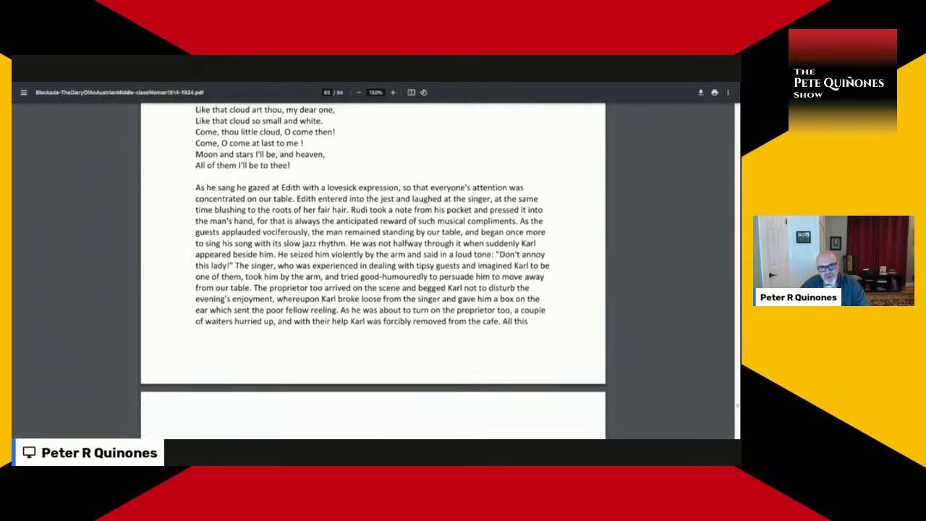
pyautogui.scroll(-3)
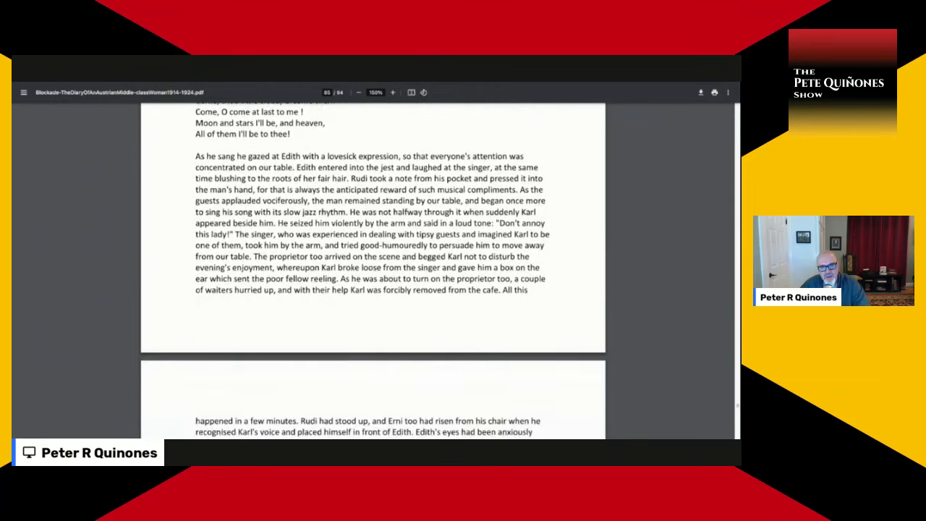
pyautogui.scroll(-3)
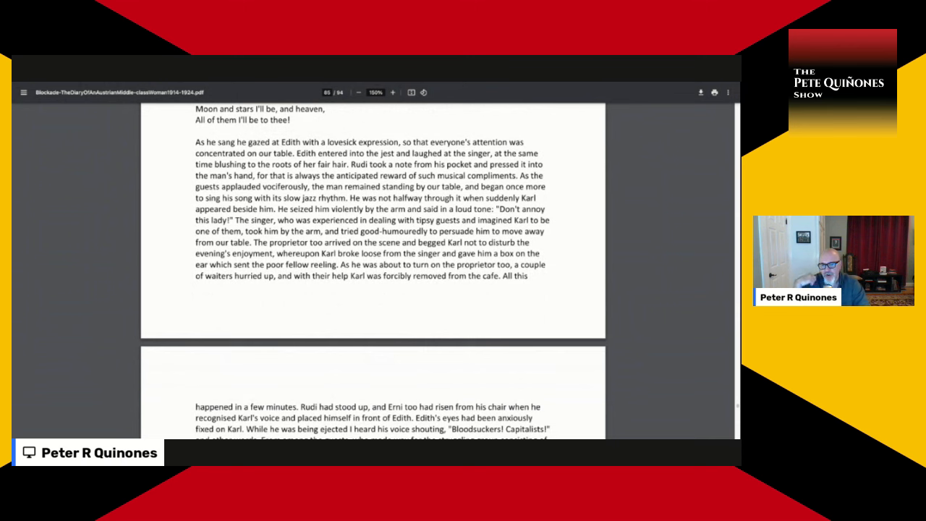
pyautogui.scroll(-3)
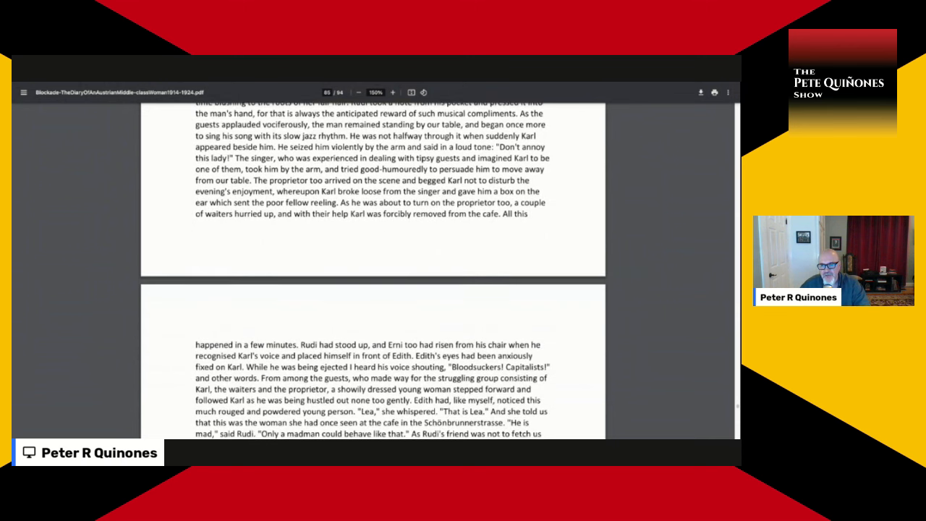
pyautogui.scroll(-3)
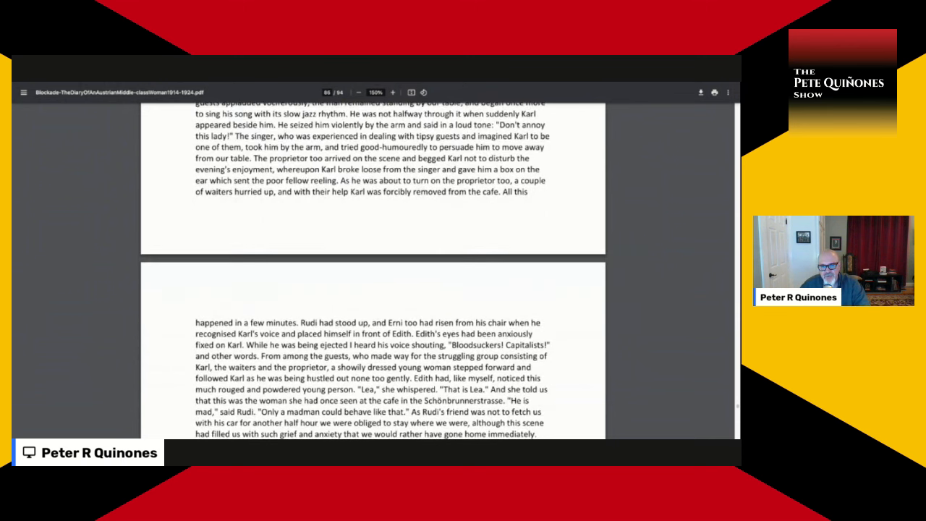
pyautogui.scroll(-3)
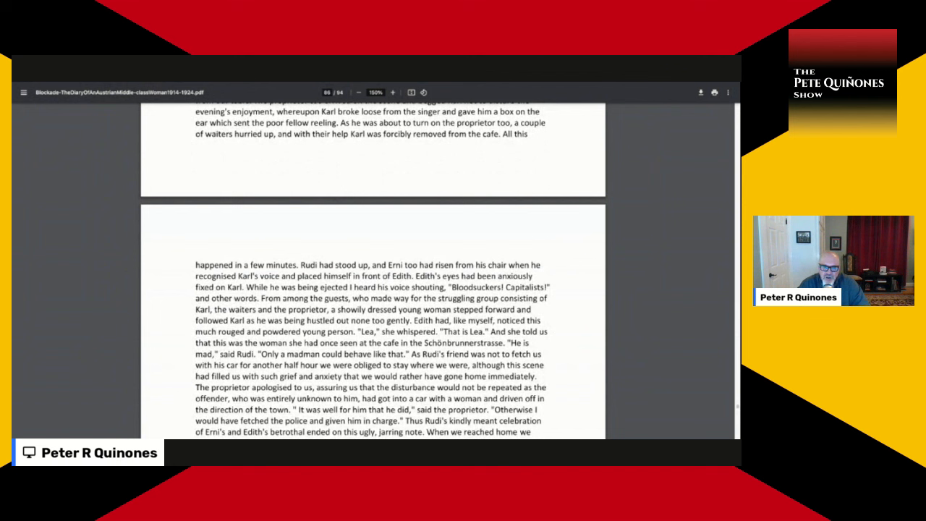
pyautogui.scroll(-3)
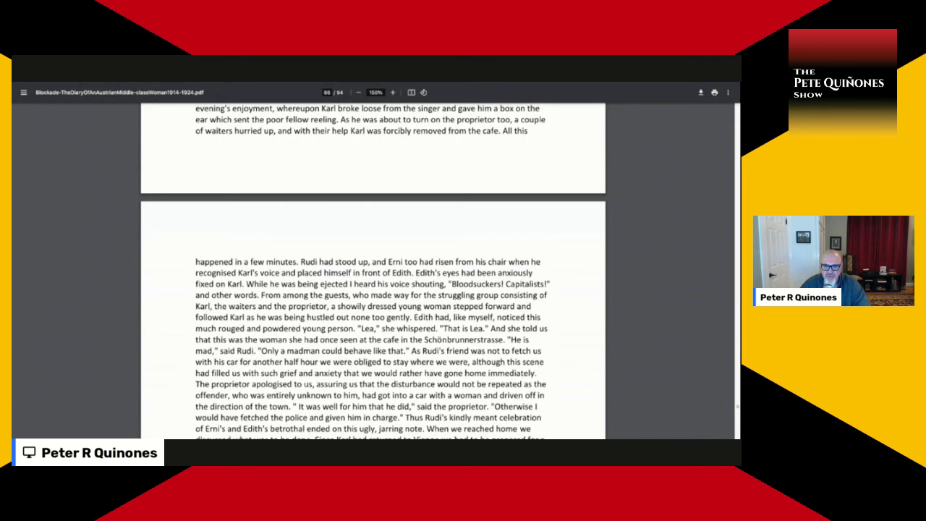
pyautogui.scroll(-3)
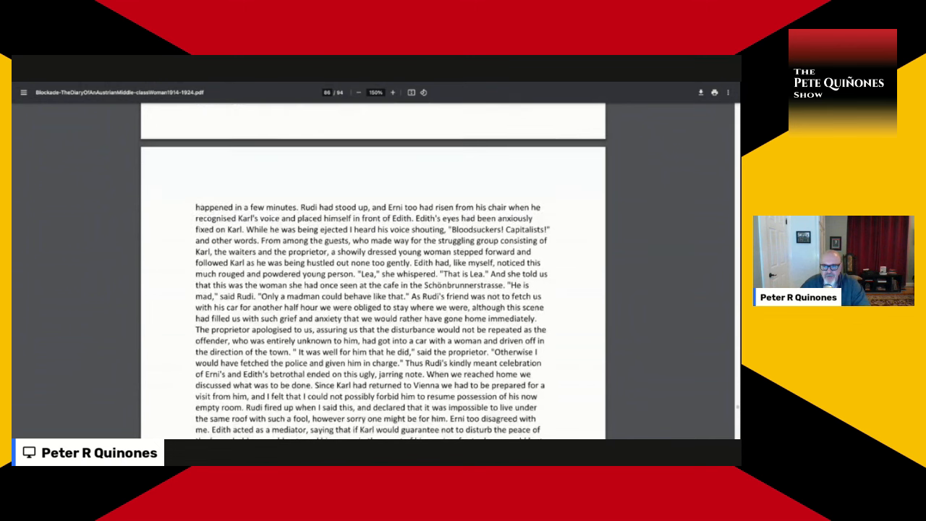
pyautogui.scroll(-3)
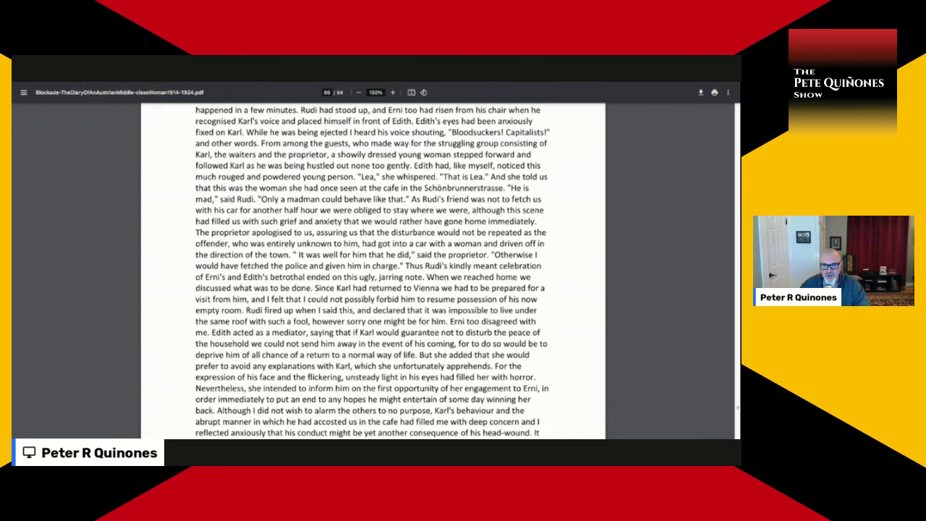
pyautogui.scroll(-3)
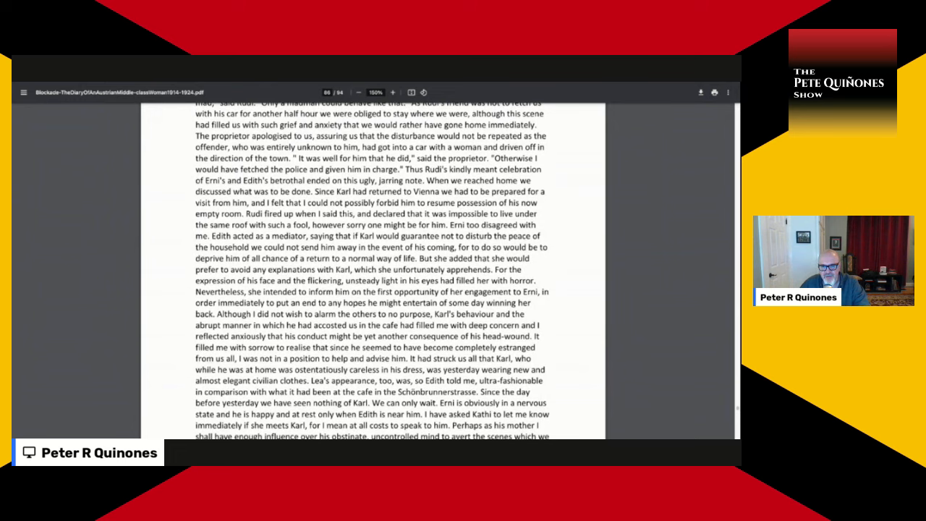
pyautogui.scroll(-3)
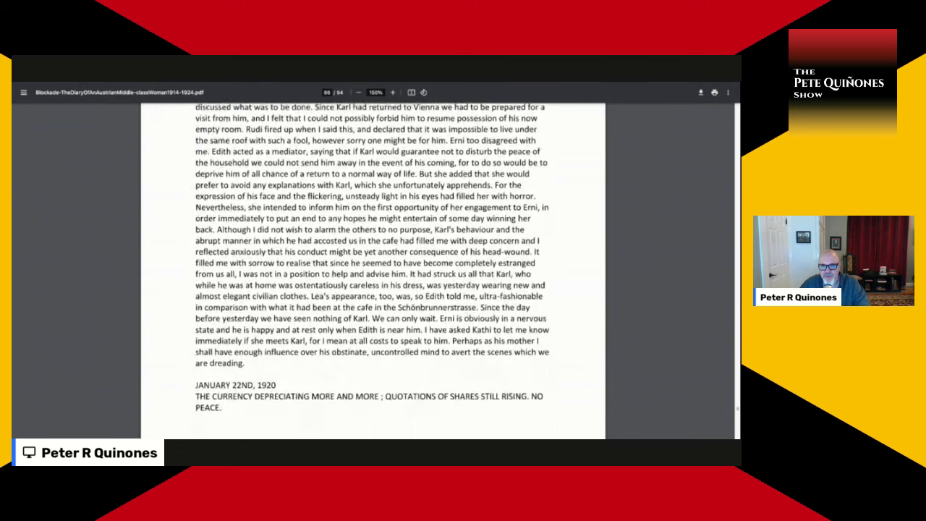
pyautogui.scroll(-3)
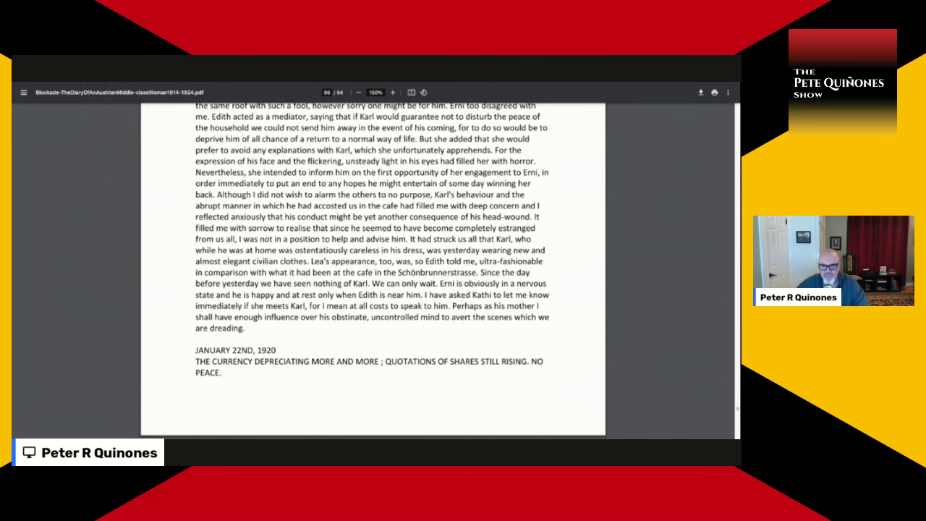
pyautogui.scroll(-3)
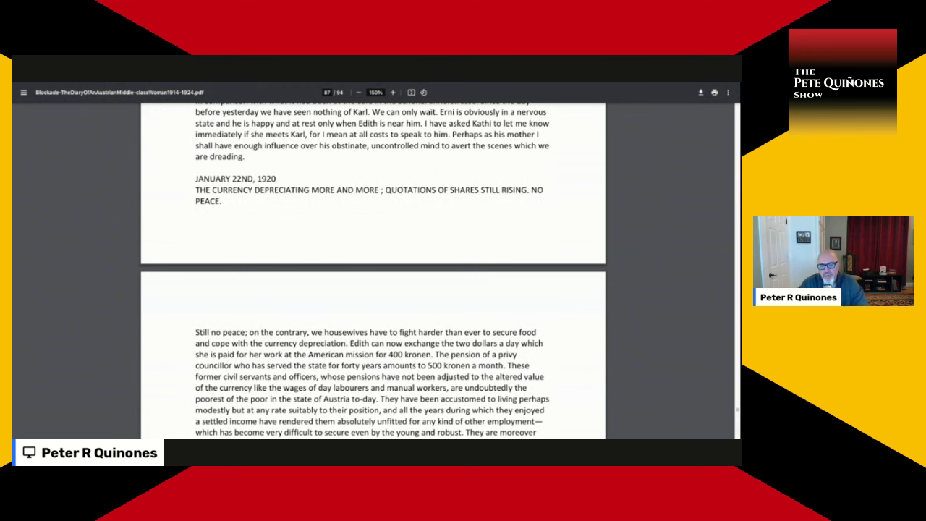
pyautogui.scroll(-3)
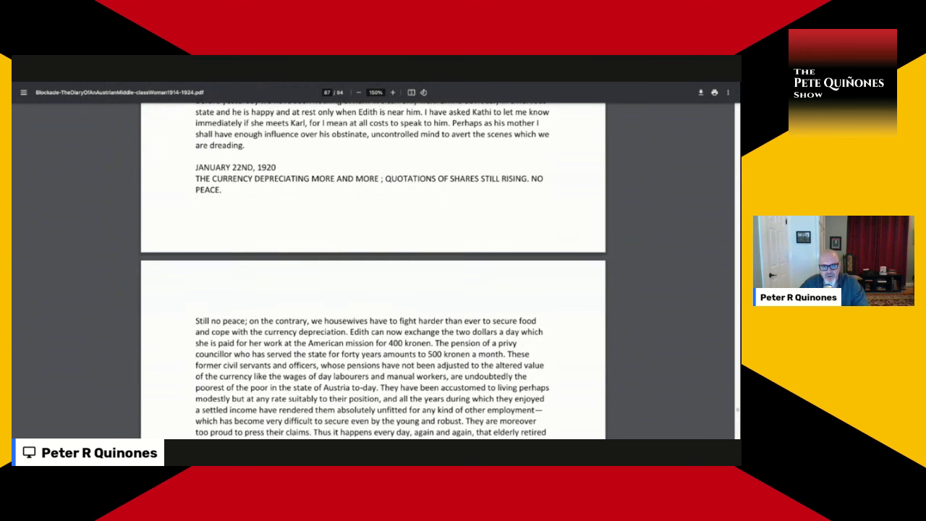
pyautogui.scroll(-3)
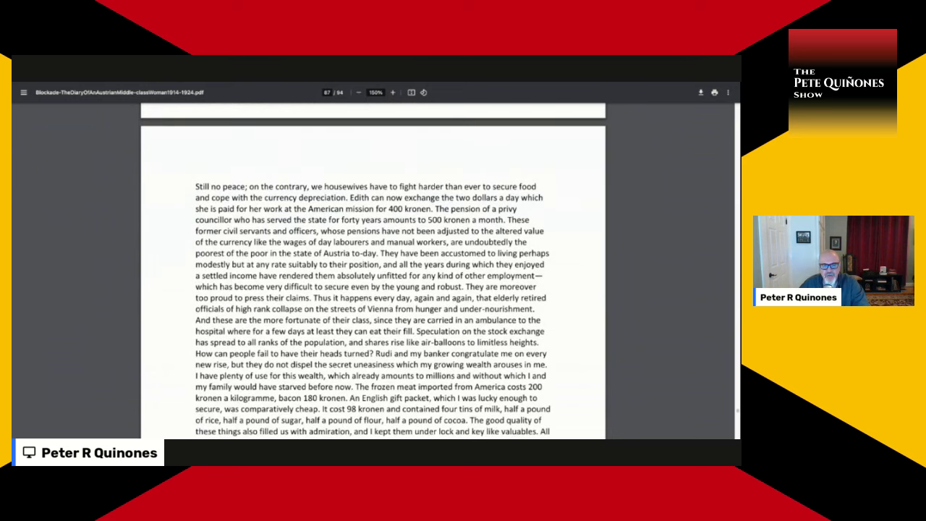
pyautogui.scroll(-3)
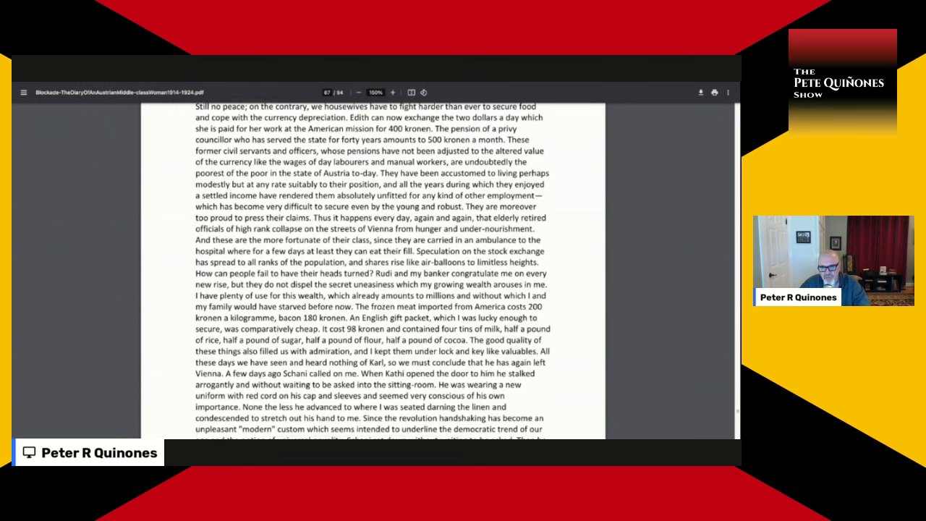
pyautogui.scroll(-3)
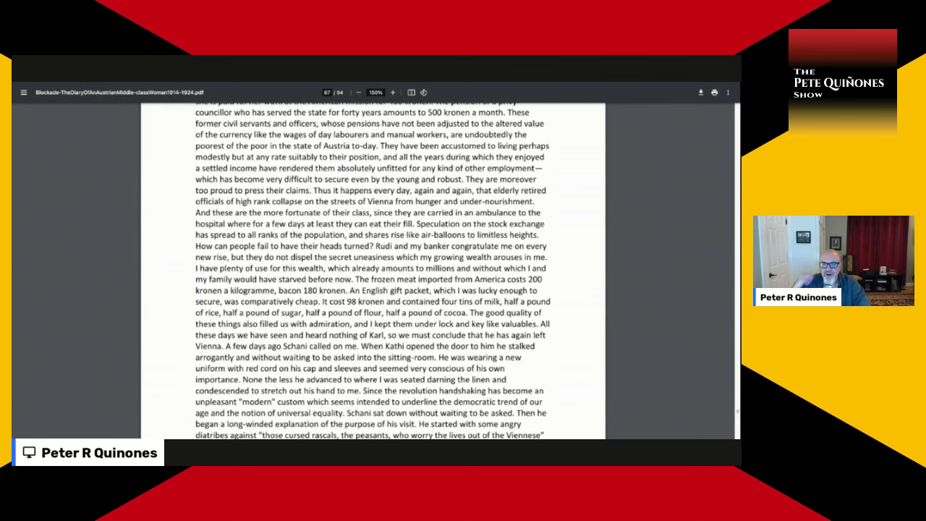
pyautogui.scroll(-3)
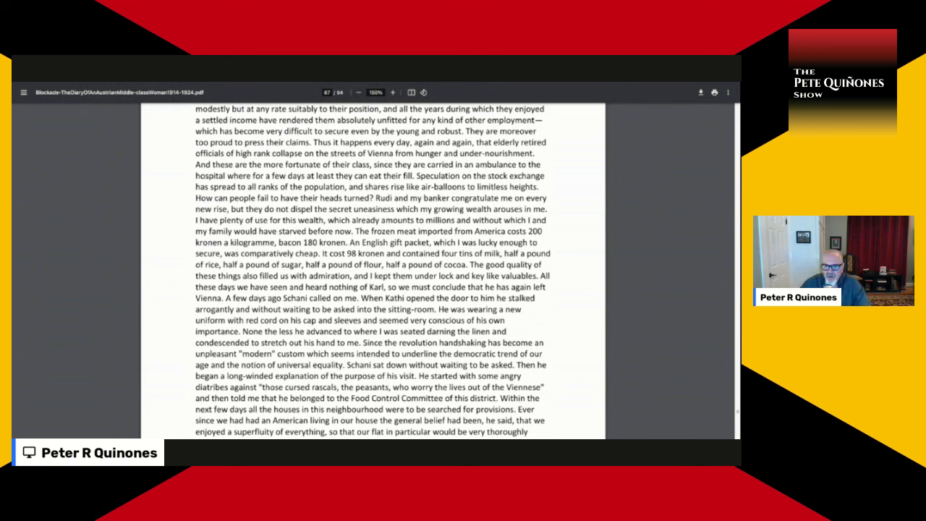
pyautogui.scroll(-3)
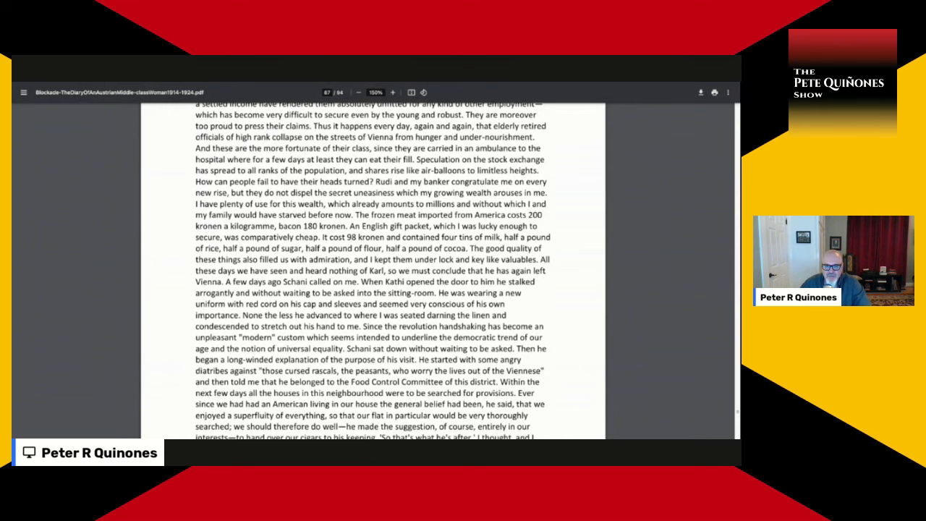
pyautogui.scroll(-3)
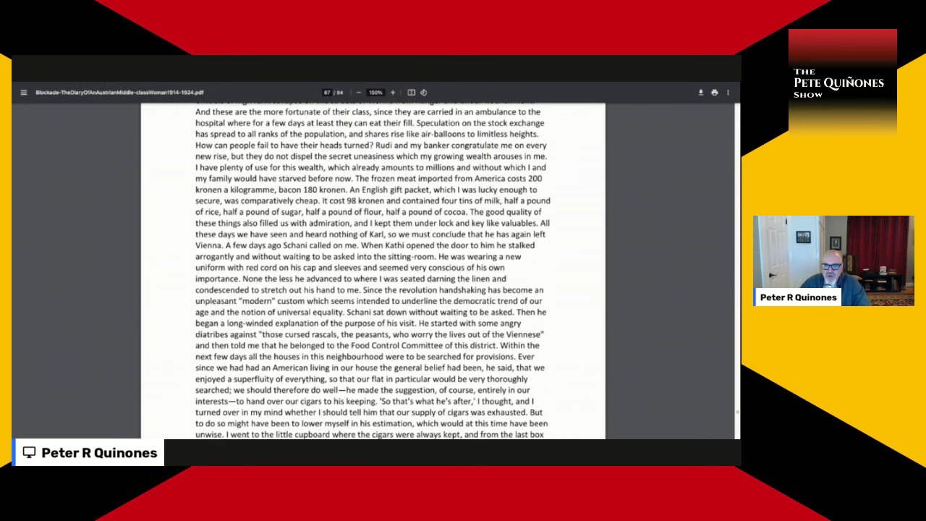
pyautogui.scroll(-3)
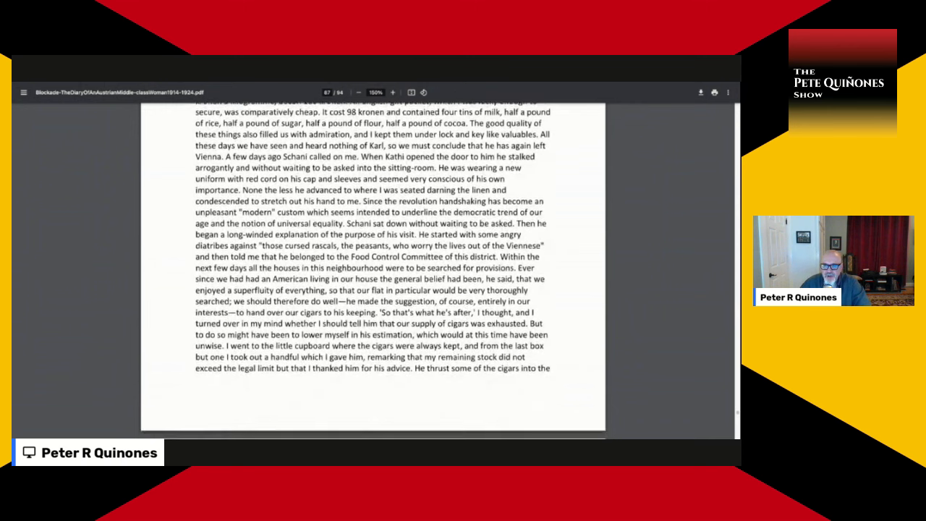
pyautogui.scroll(-3)
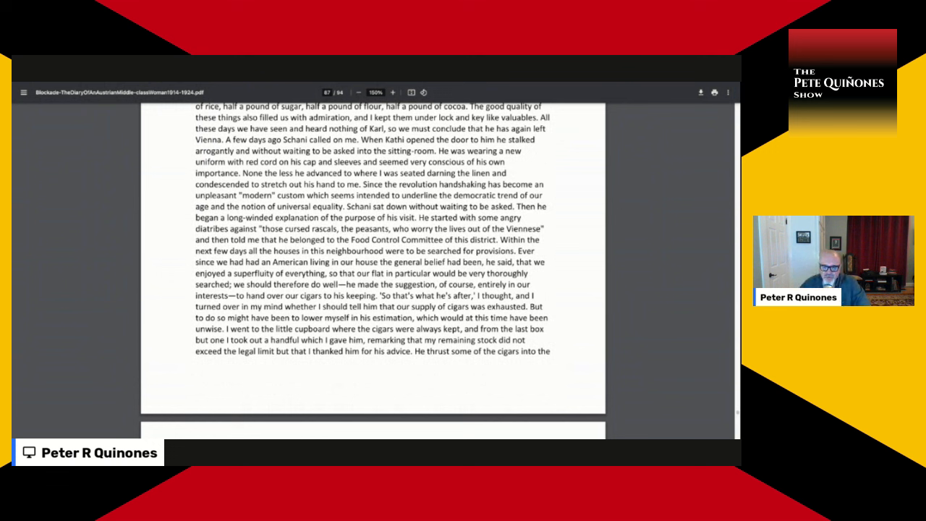
pyautogui.scroll(-3)
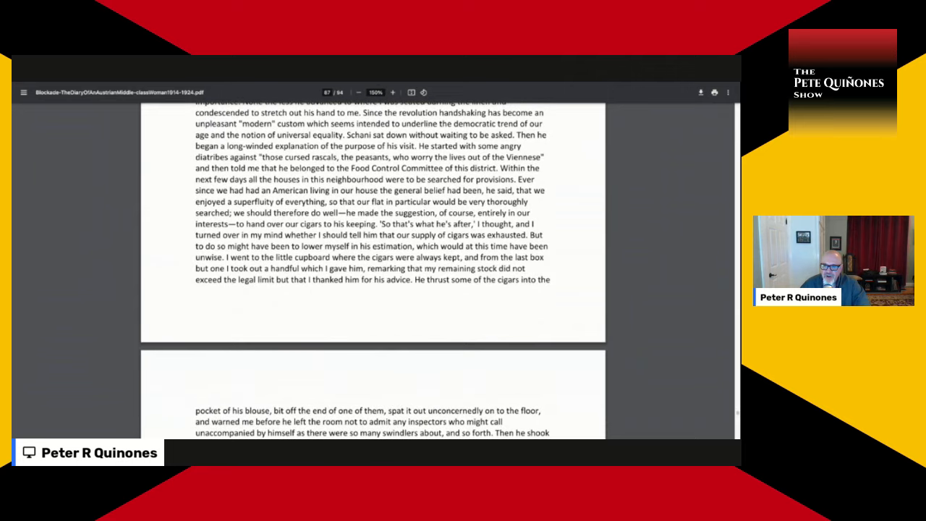
pyautogui.scroll(-3)
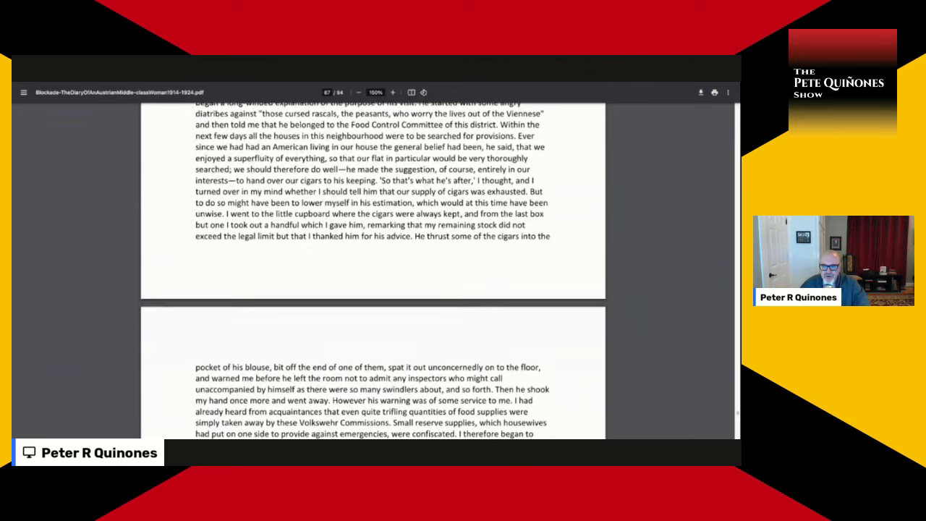
pyautogui.scroll(-3)
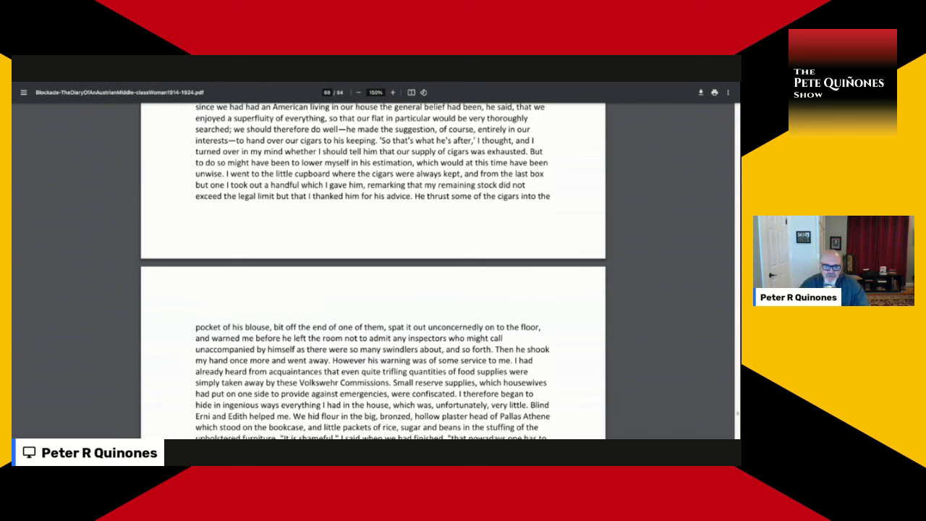
pyautogui.scroll(-3)
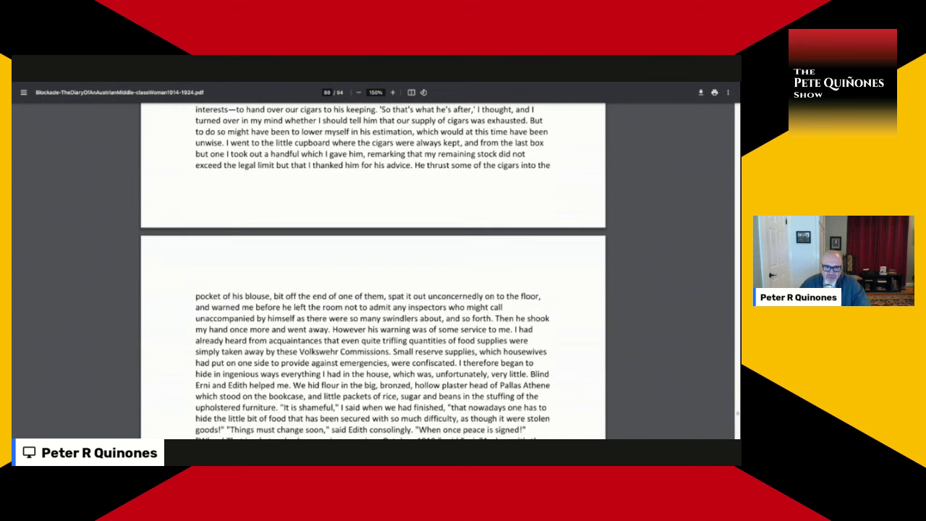
pyautogui.scroll(-3)
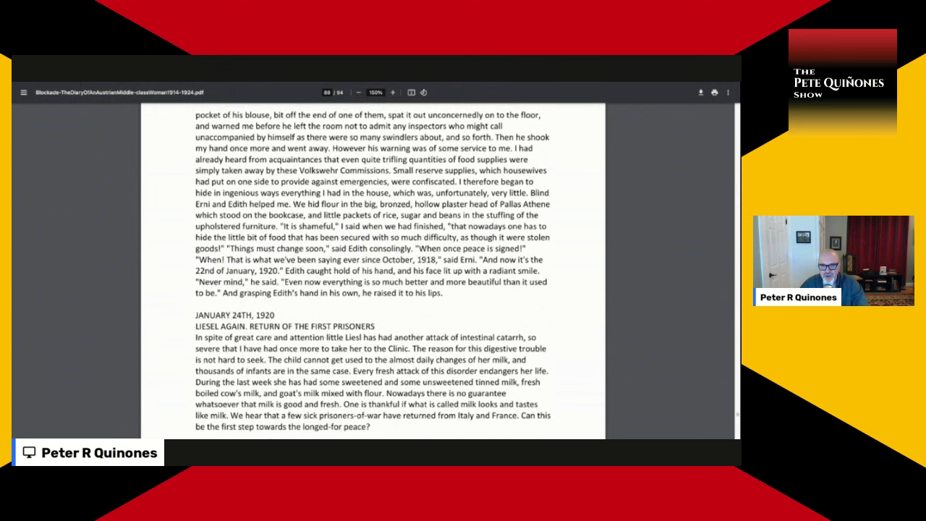
pyautogui.scroll(-3)
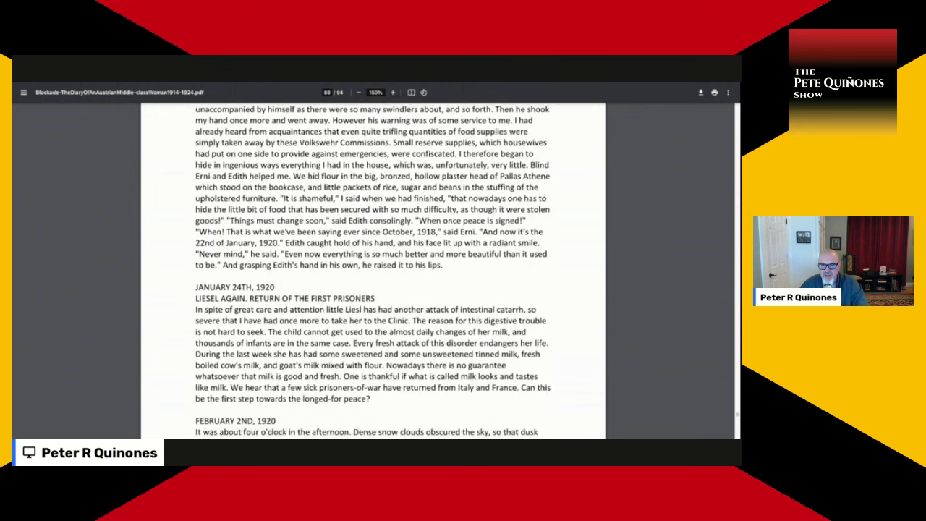
pyautogui.scroll(-3)
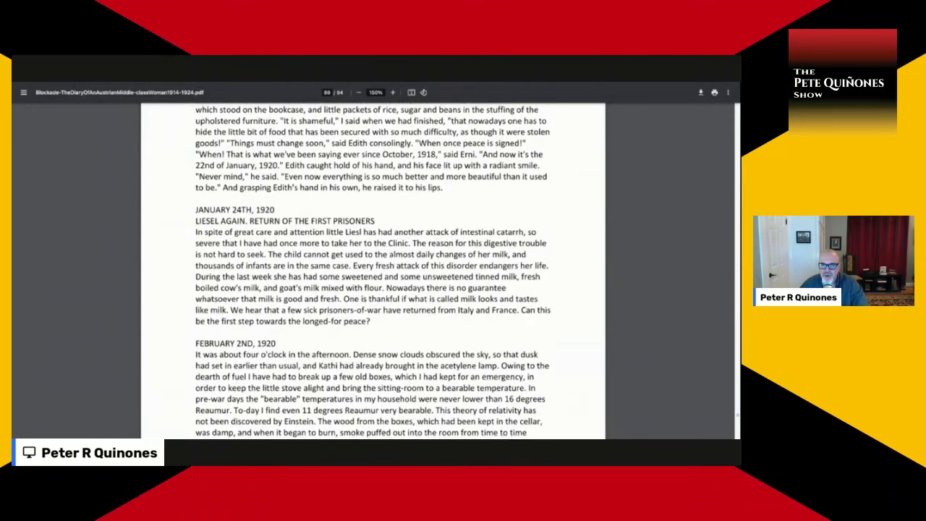
pyautogui.scroll(-3)
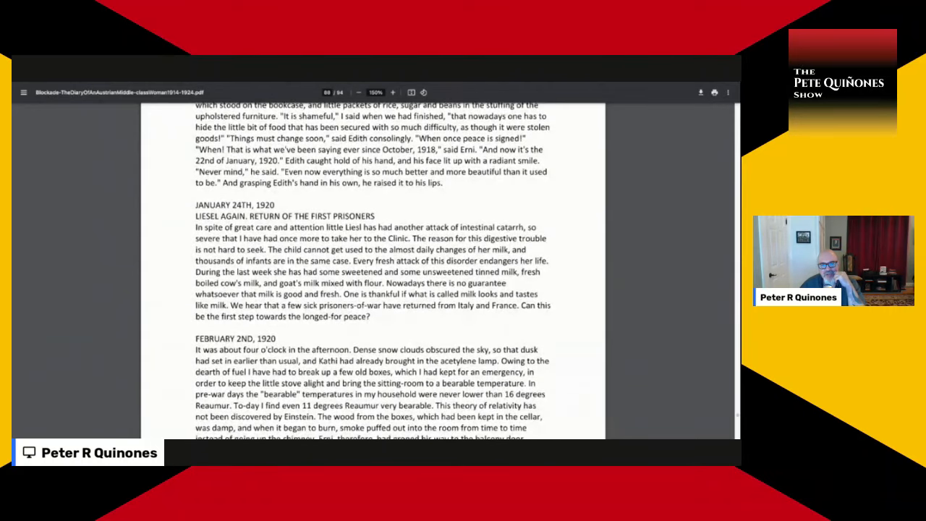
pyautogui.scroll(3)
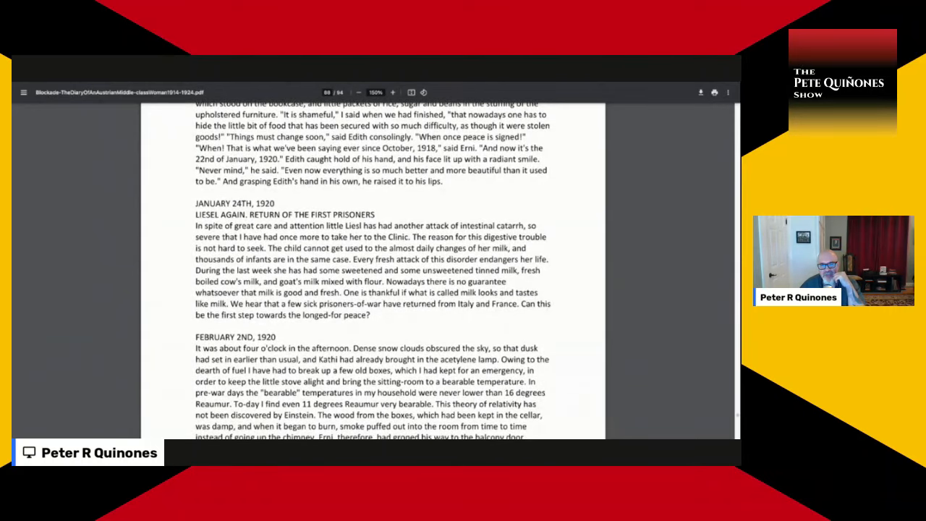
pyautogui.scroll(-3)
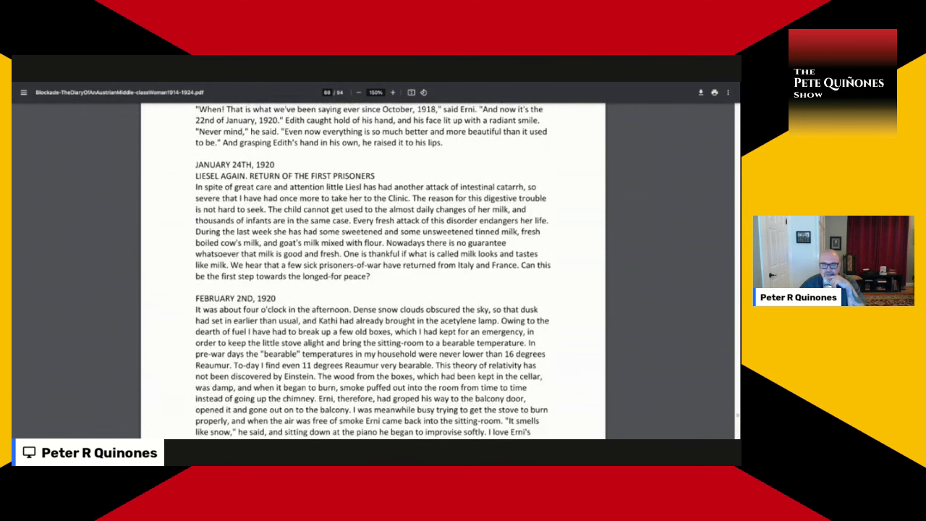
pyautogui.scroll(-3)
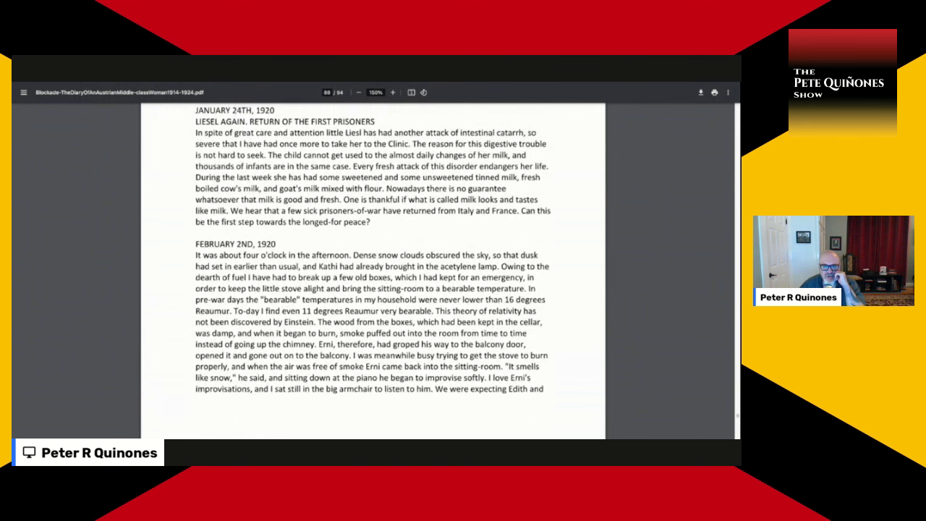
pyautogui.scroll(3)
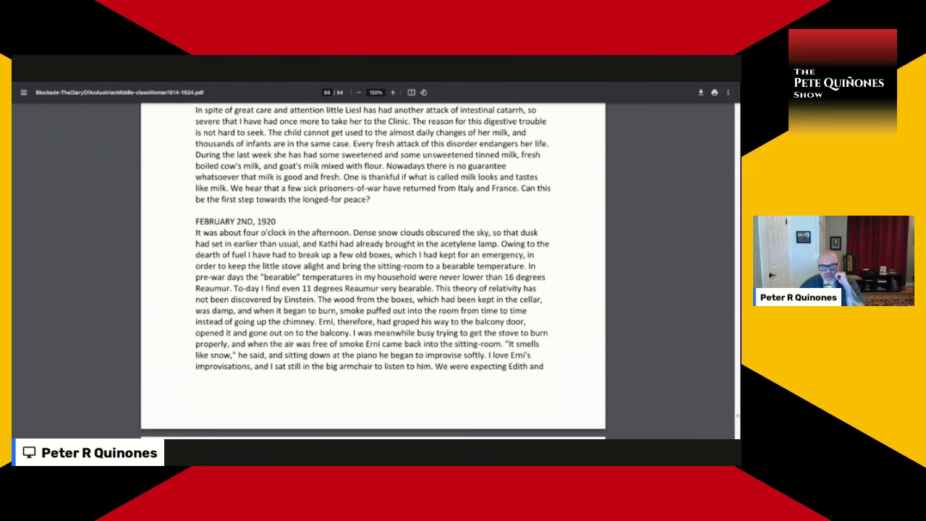
pyautogui.scroll(-3)
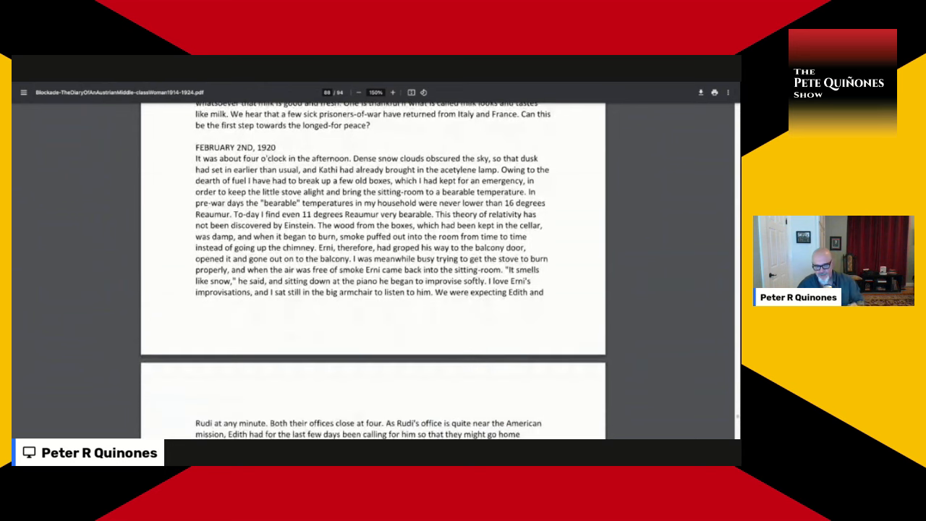
pyautogui.scroll(-3)
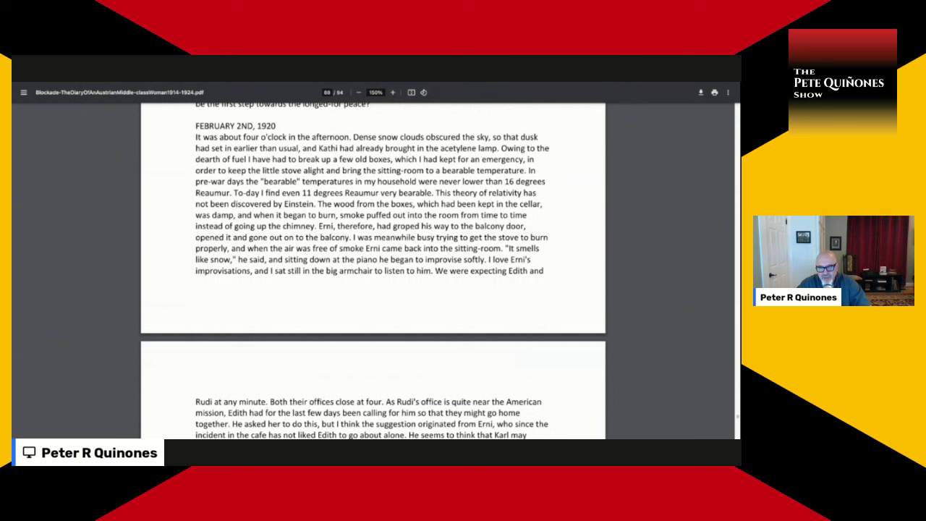
pyautogui.moveTo(539, 98)
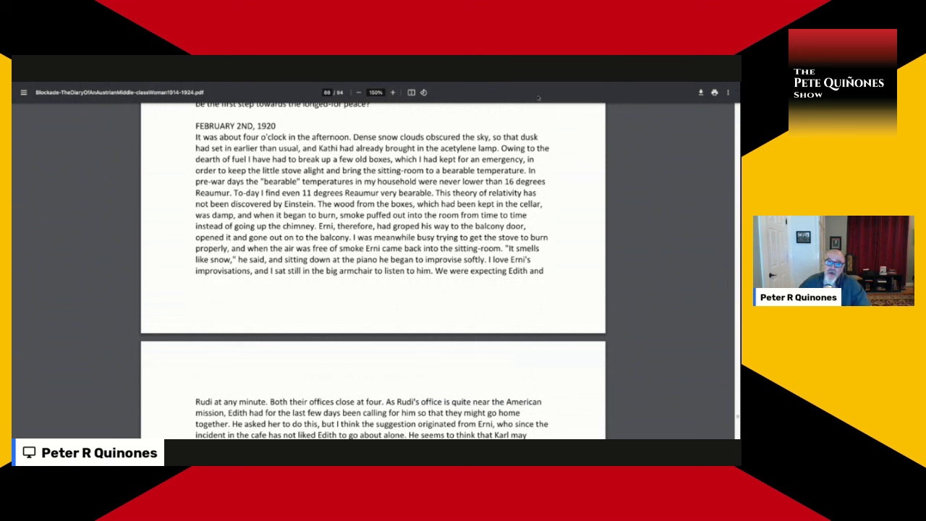